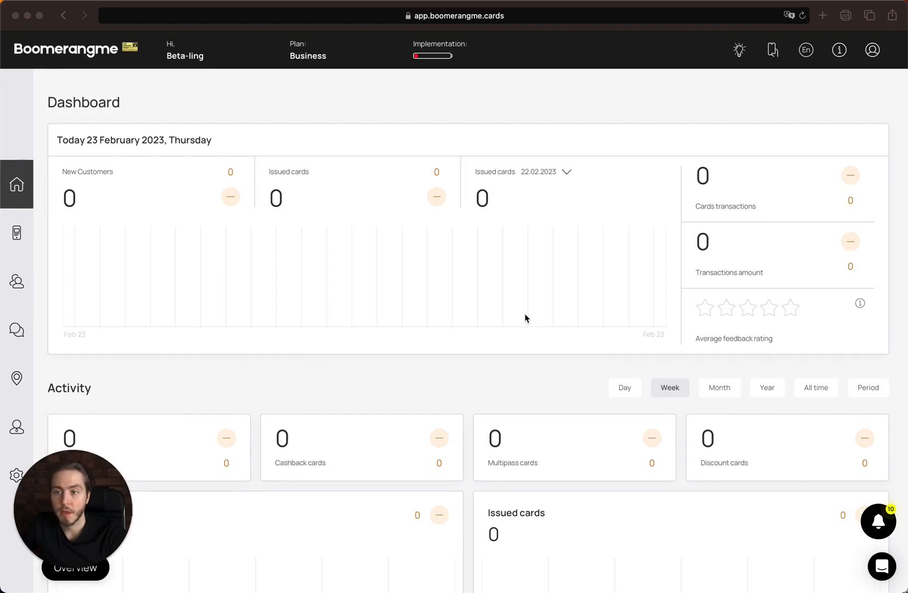
pyautogui.moveTo(409, 306)
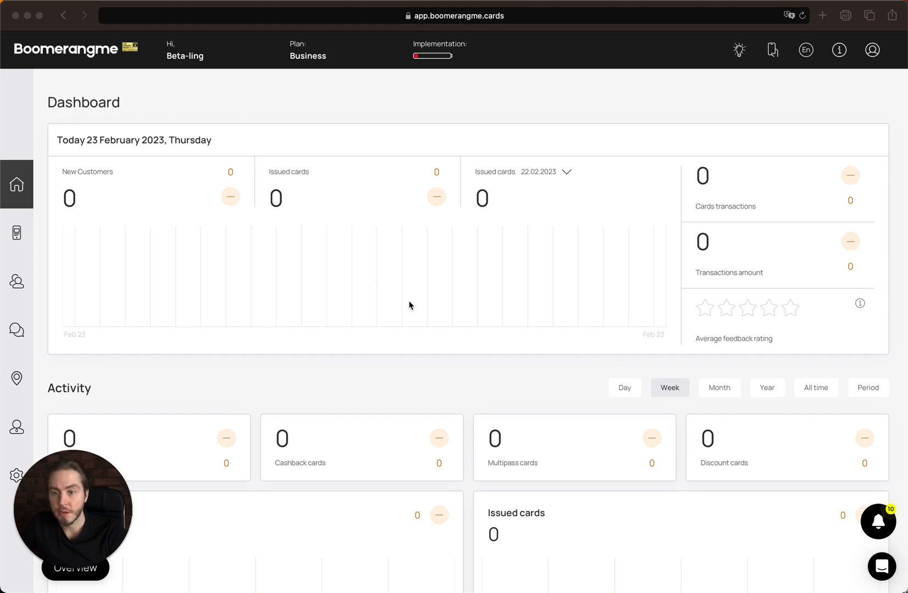
# Scroll the dashboard and check what the Business plan includes.
pyautogui.scroll(-3)
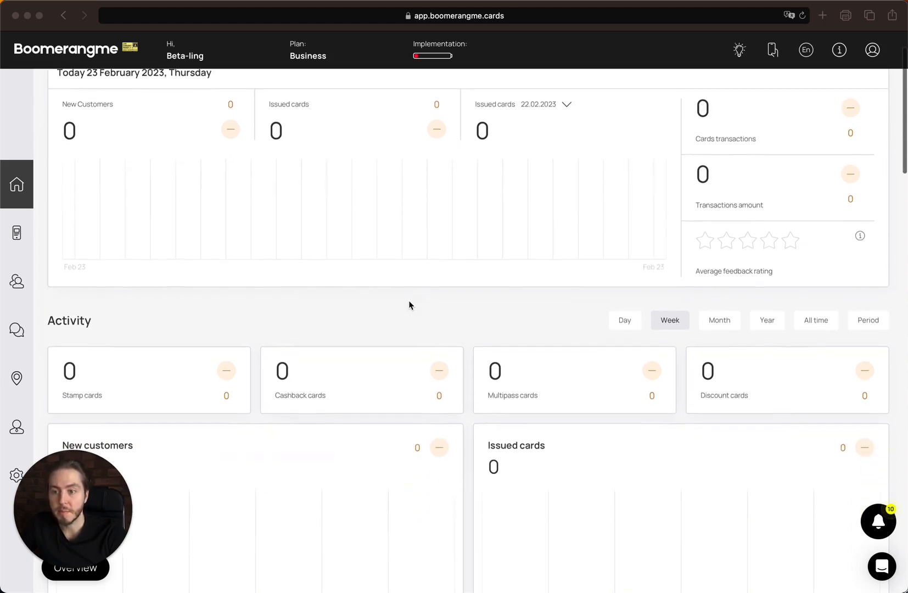
pyautogui.scroll(-3)
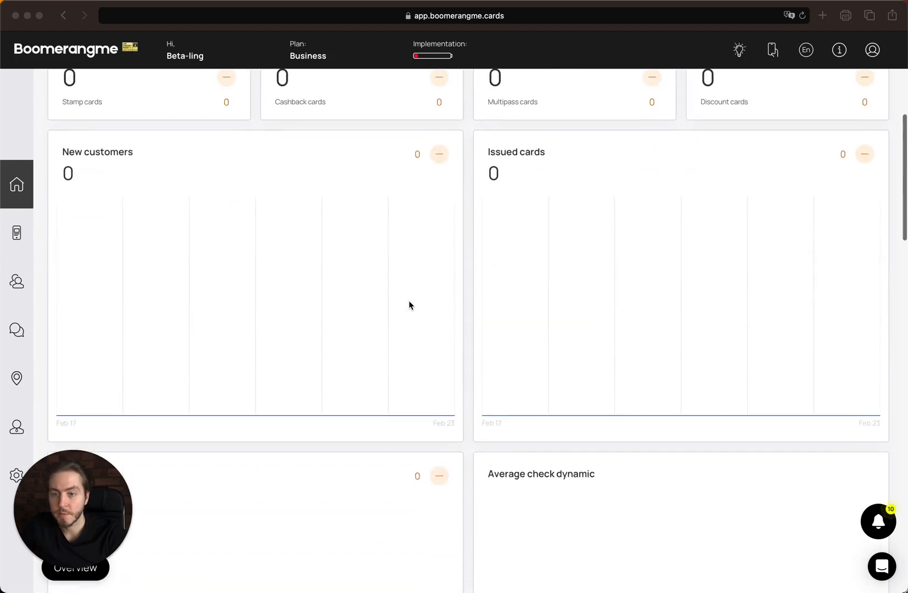
pyautogui.scroll(3)
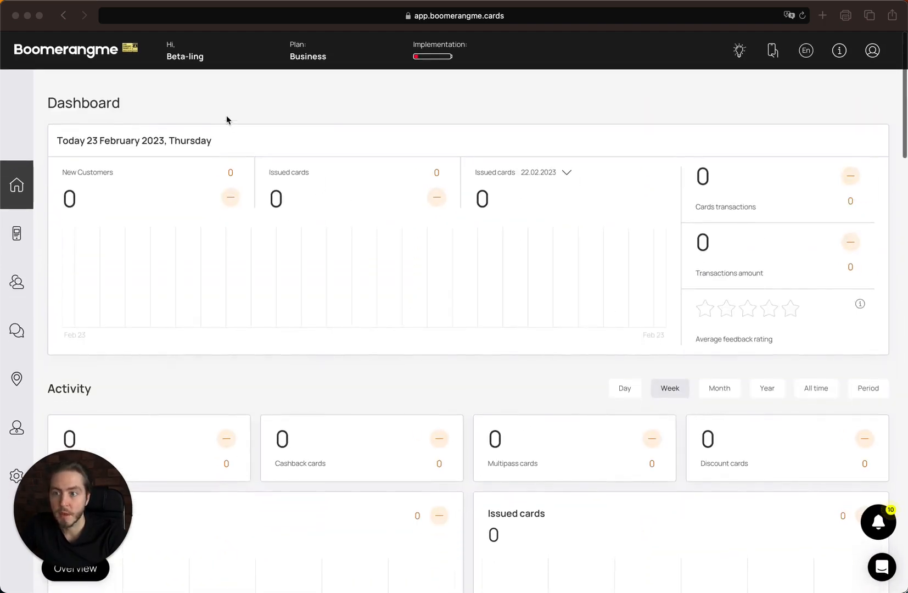
pyautogui.moveTo(187, 61)
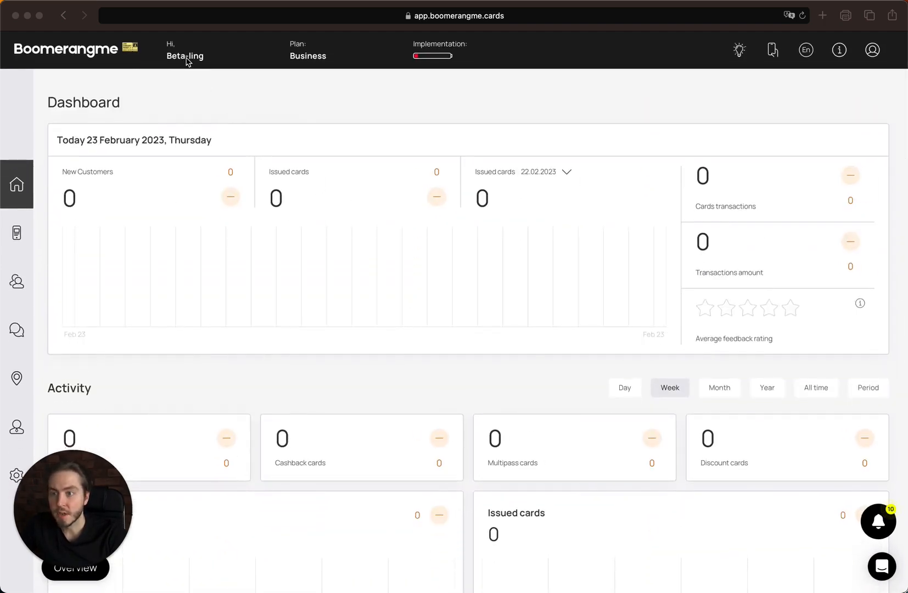
pyautogui.click(309, 56)
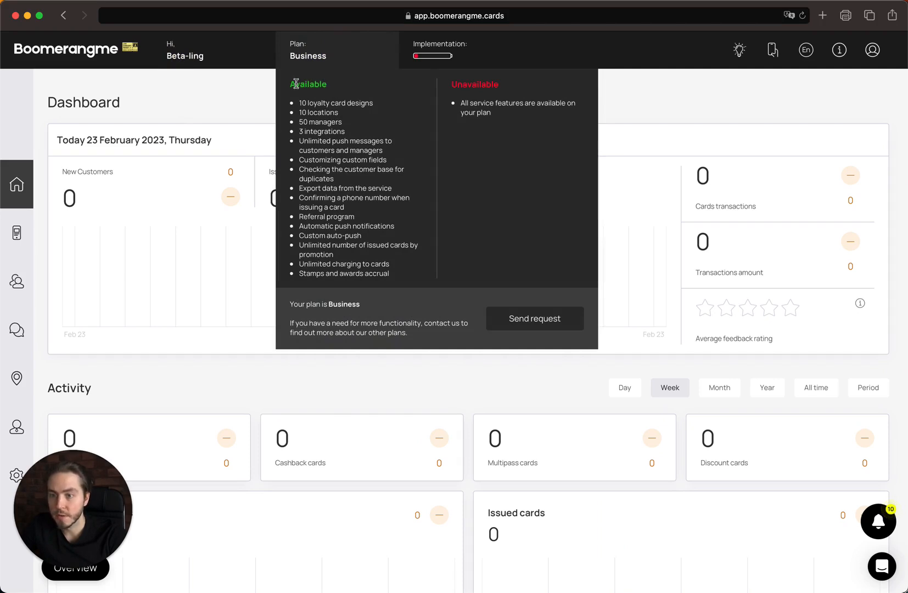
pyautogui.moveTo(452, 85)
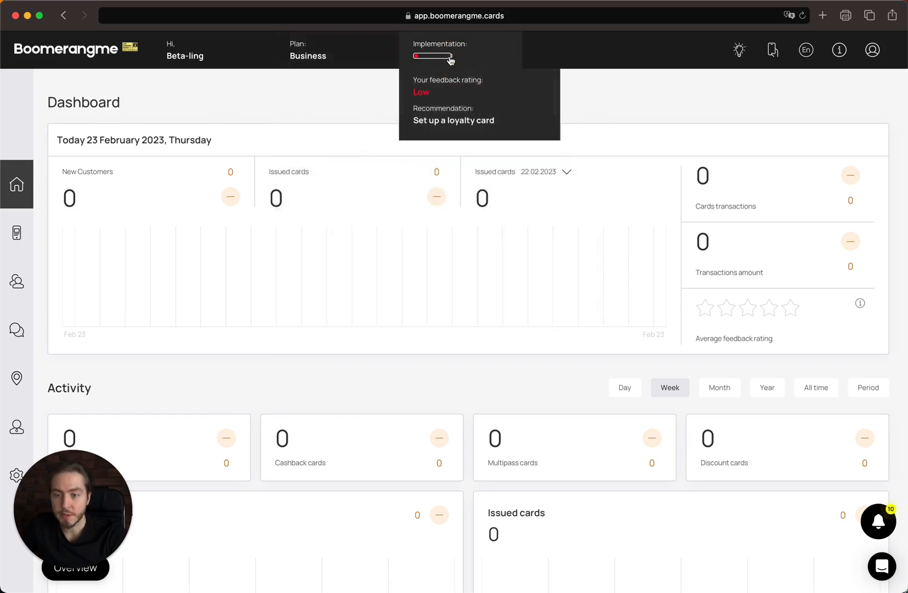
pyautogui.moveTo(446, 77)
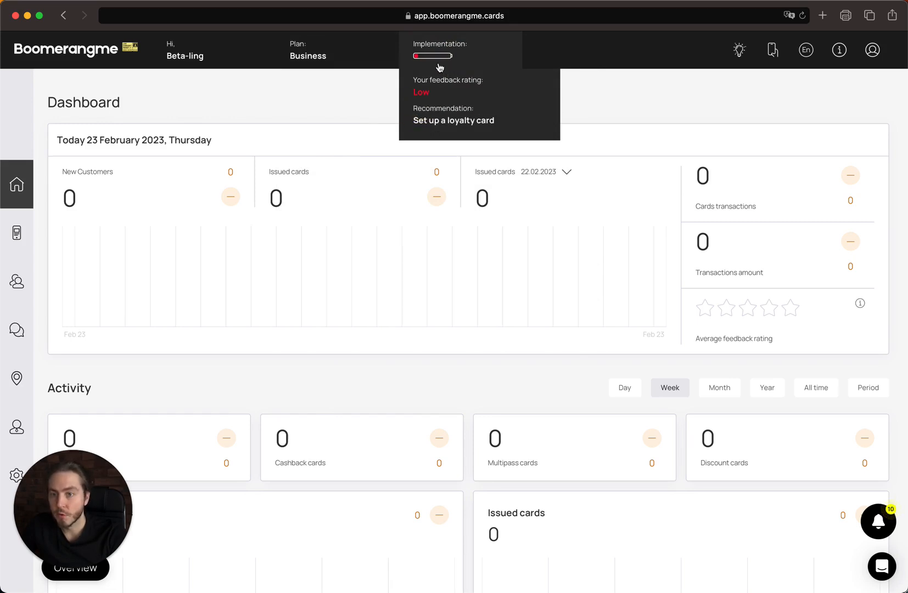
pyautogui.moveTo(474, 60)
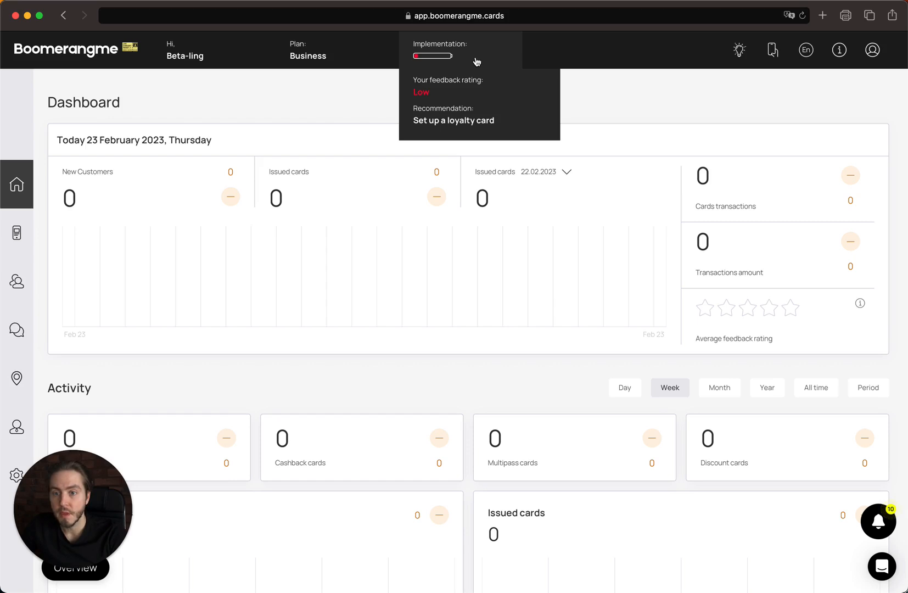
pyautogui.moveTo(471, 122)
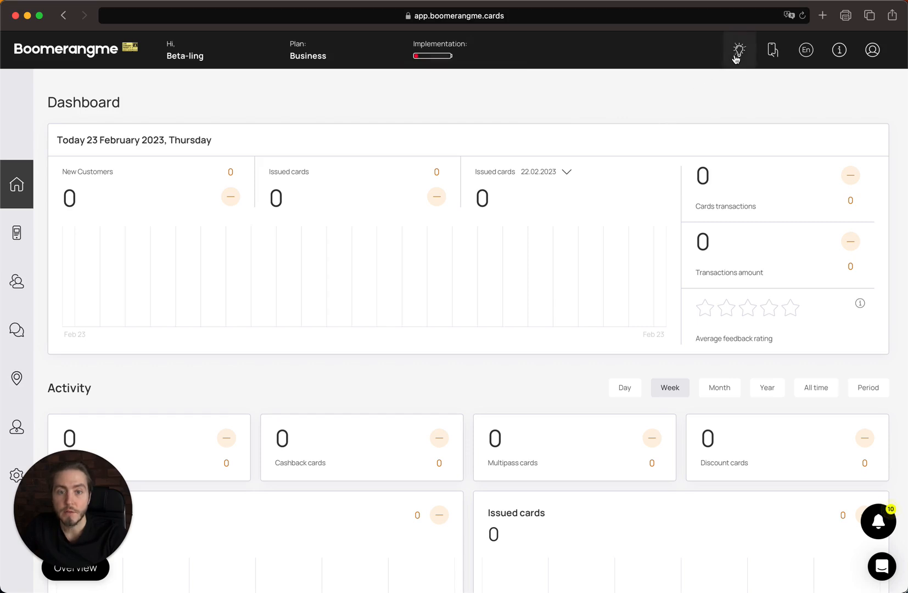
# View the Feature Requests form, then launch the Scanner App in a new tab and return to the dashboard.
pyautogui.click(738, 50)
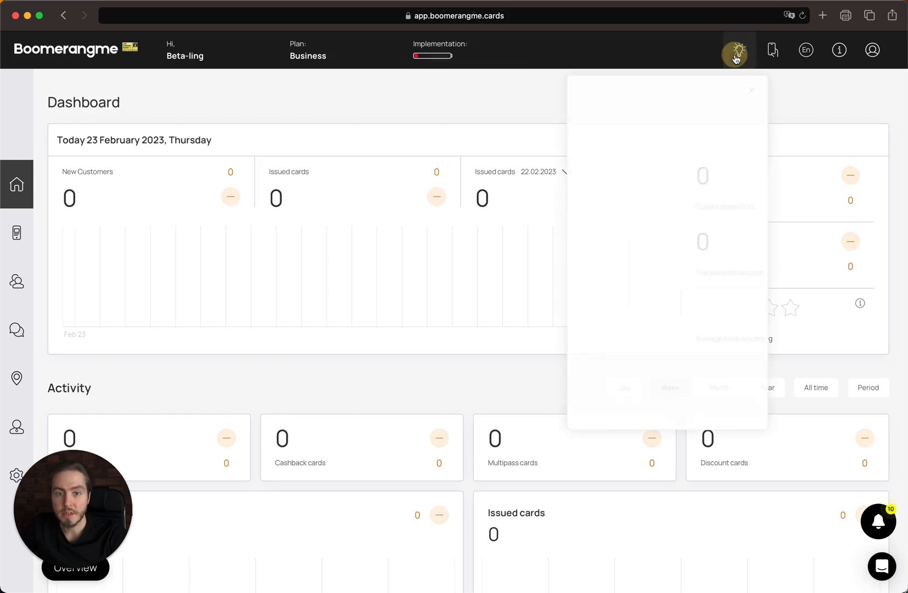
pyautogui.click(736, 50)
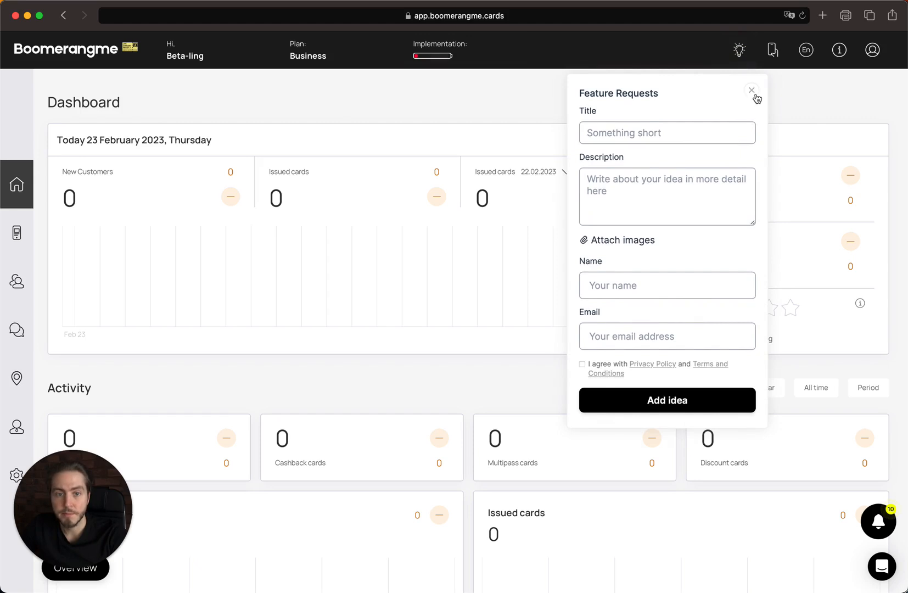
pyautogui.click(752, 90)
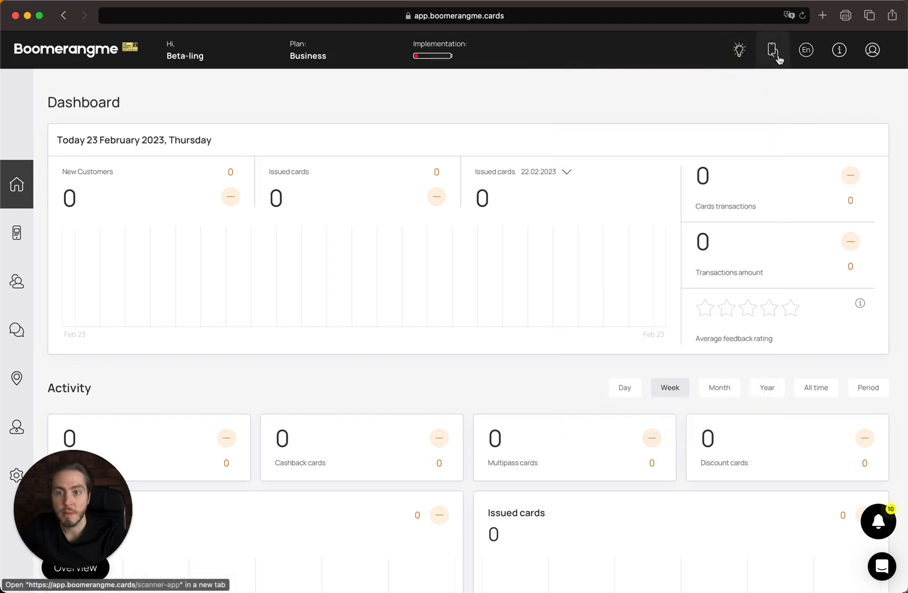
pyautogui.click(774, 49)
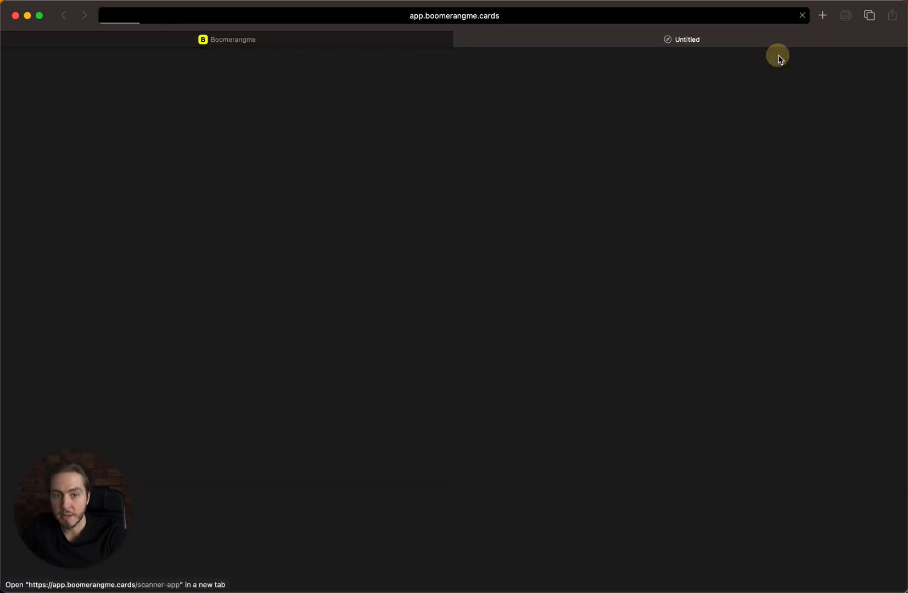
pyautogui.click(688, 40)
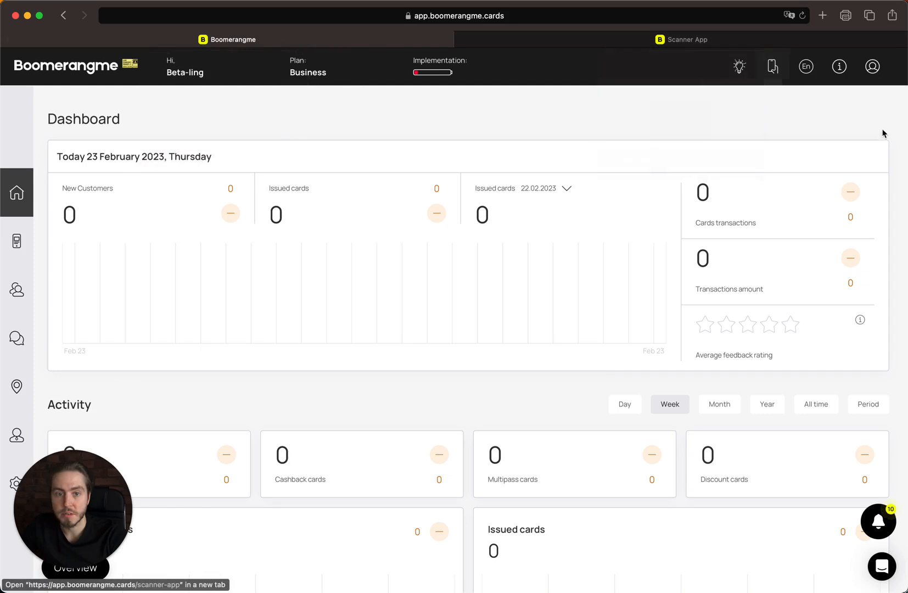
pyautogui.moveTo(480, 60)
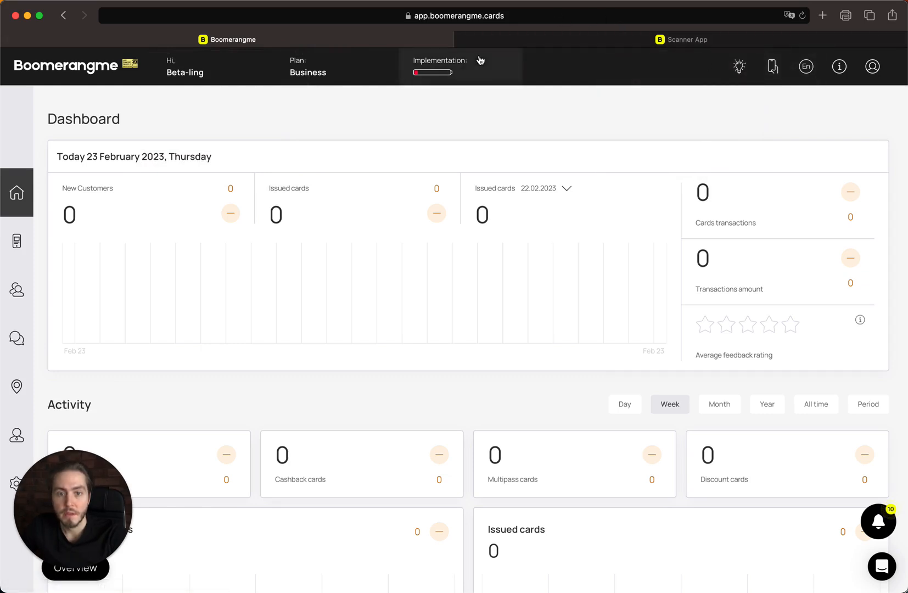
pyautogui.click(804, 66)
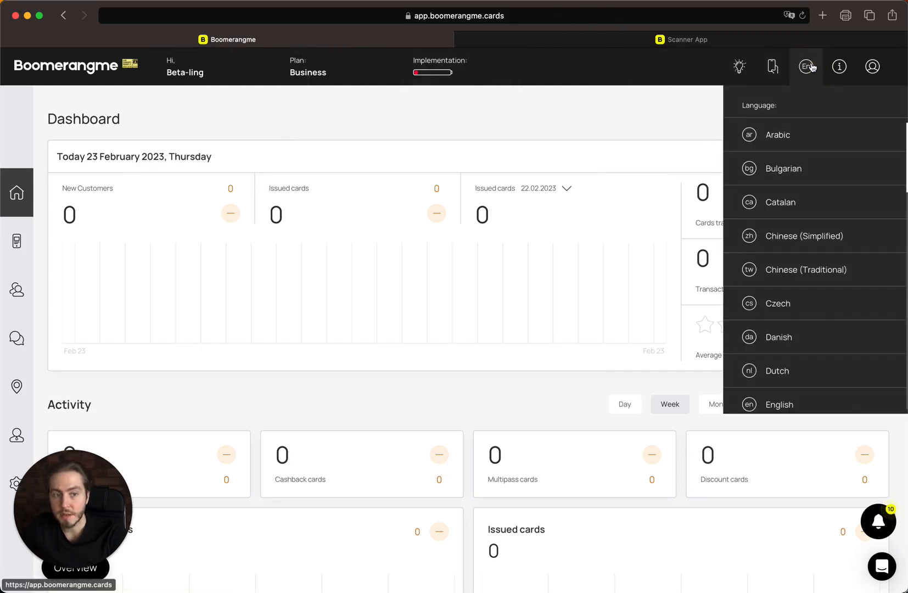
pyautogui.scroll(-3)
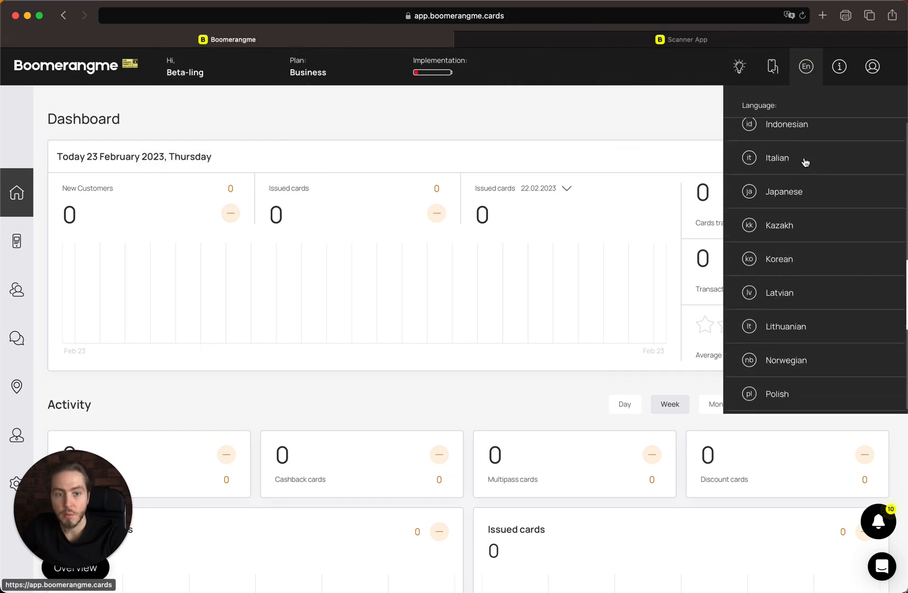
pyautogui.scroll(3)
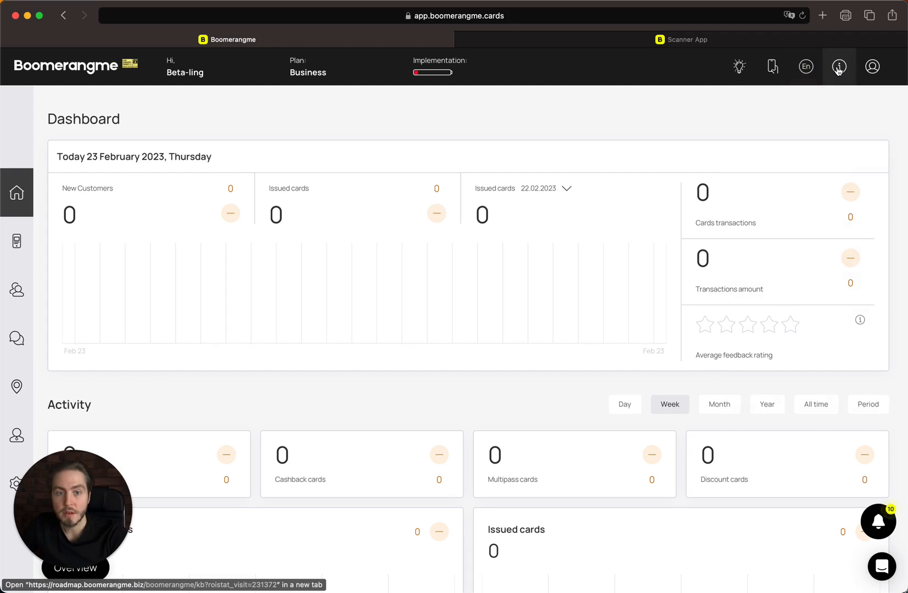
# Browse the Help Center knowledge base categories such as Getting started and Scanner App in a new tab.
pyautogui.click(838, 66)
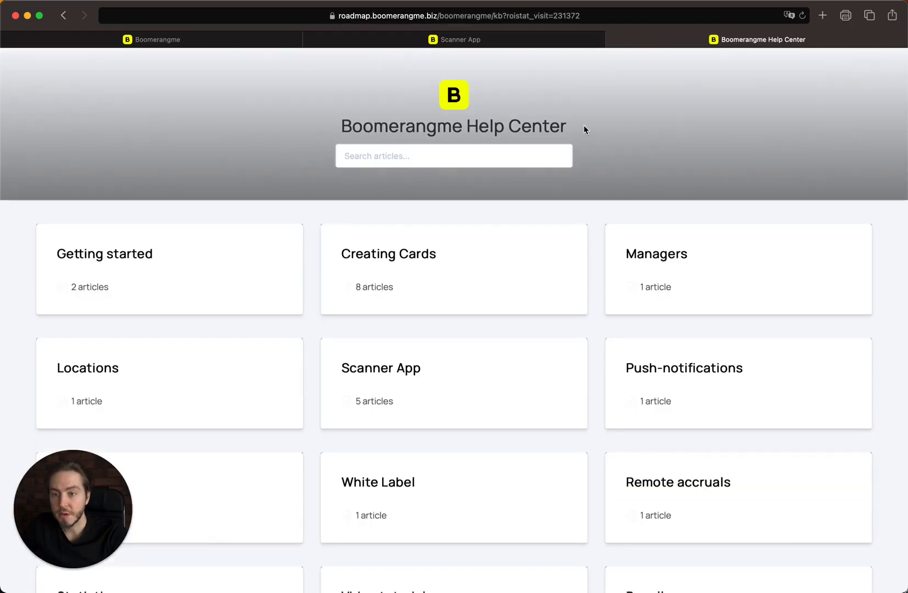
pyautogui.scroll(-3)
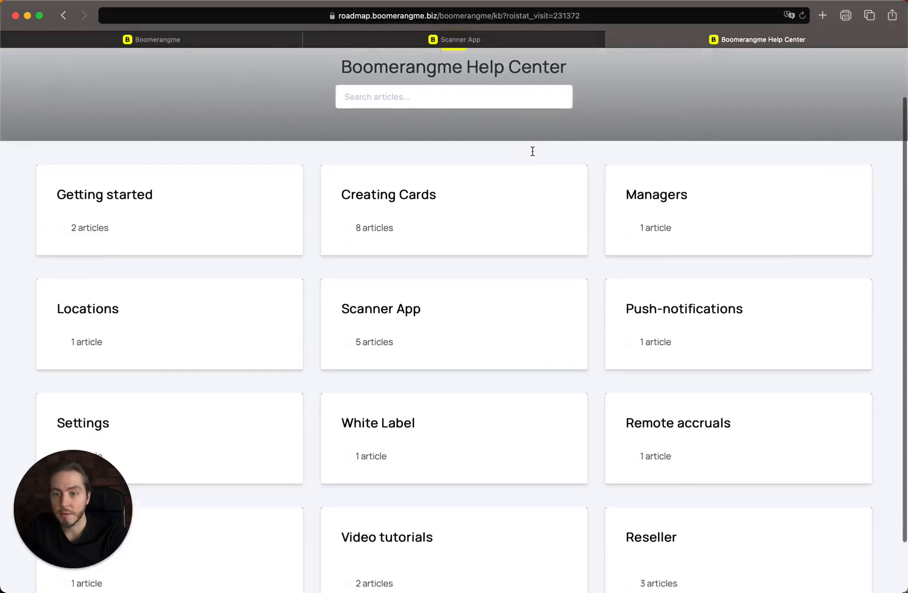
pyautogui.scroll(3)
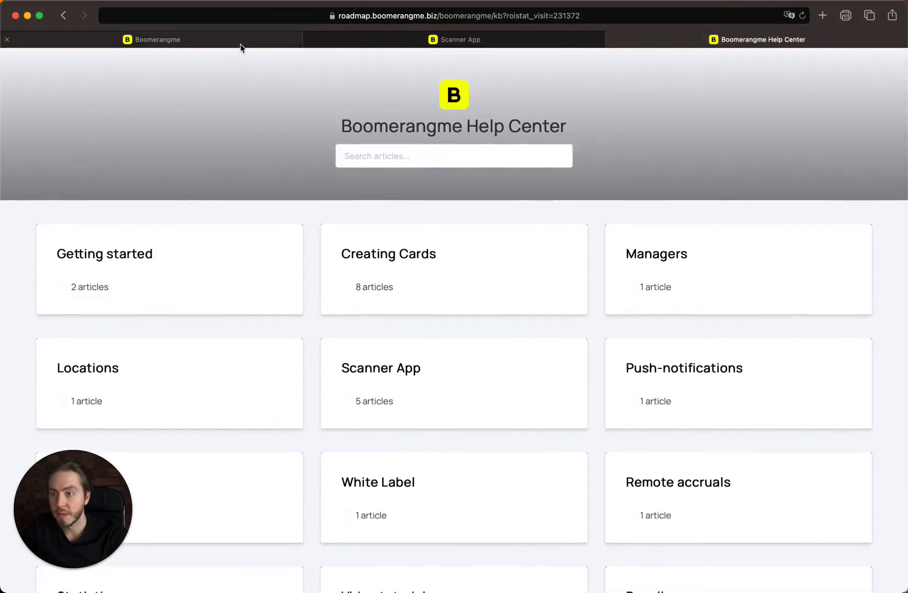
# Switch back to the Boomerangme dashboard tab, leaving the Help Center open.
pyautogui.click(153, 39)
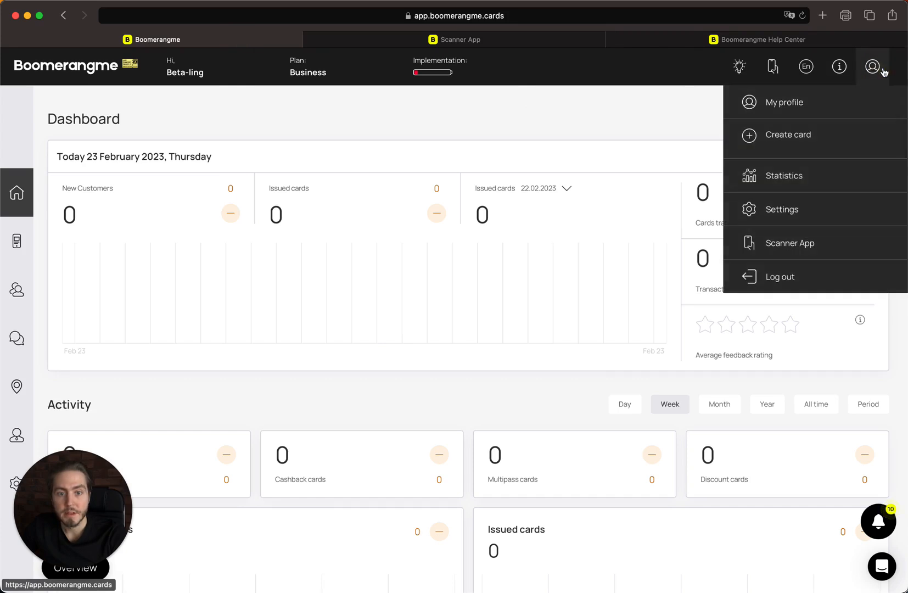
pyautogui.moveTo(842, 103)
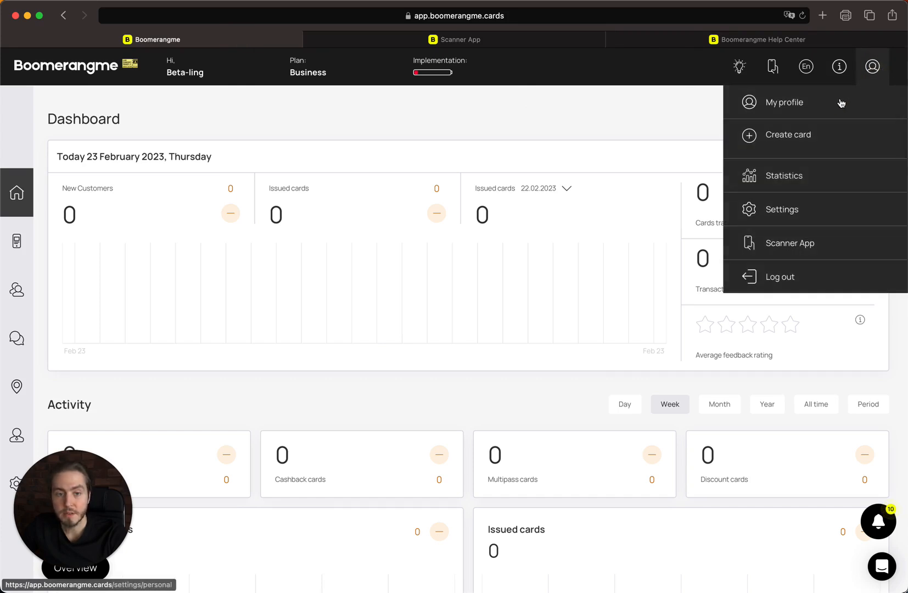
pyautogui.moveTo(849, 167)
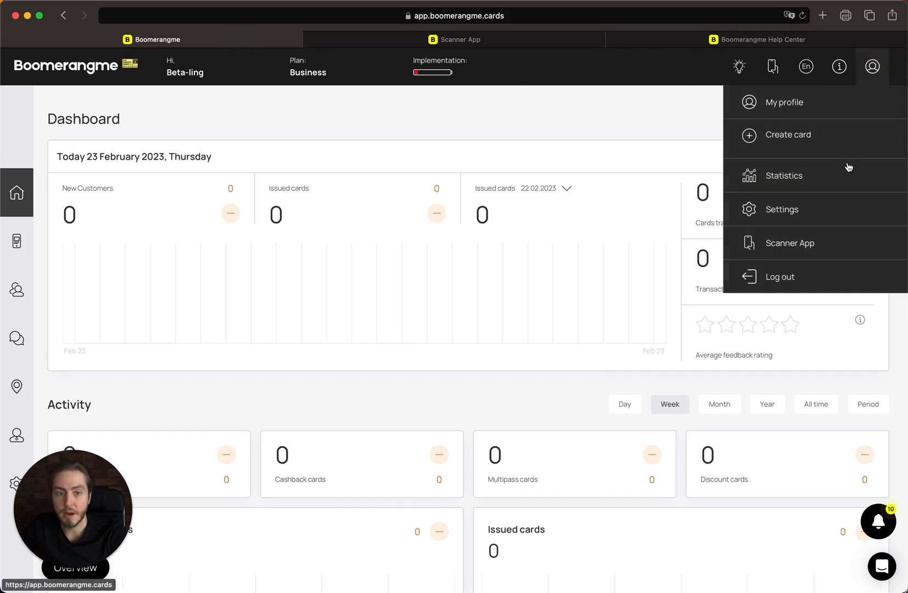
pyautogui.moveTo(828, 166)
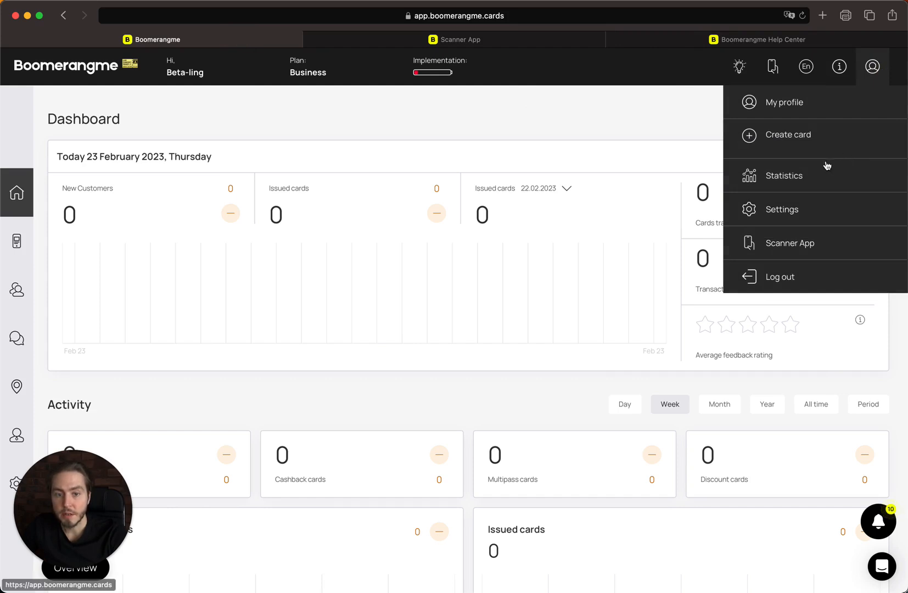
pyautogui.moveTo(817, 178)
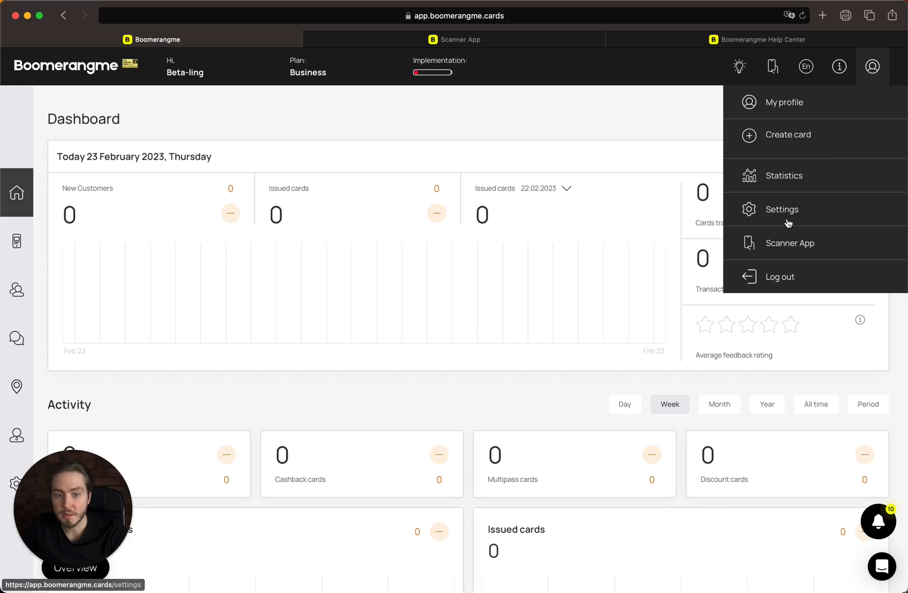
pyautogui.moveTo(789, 278)
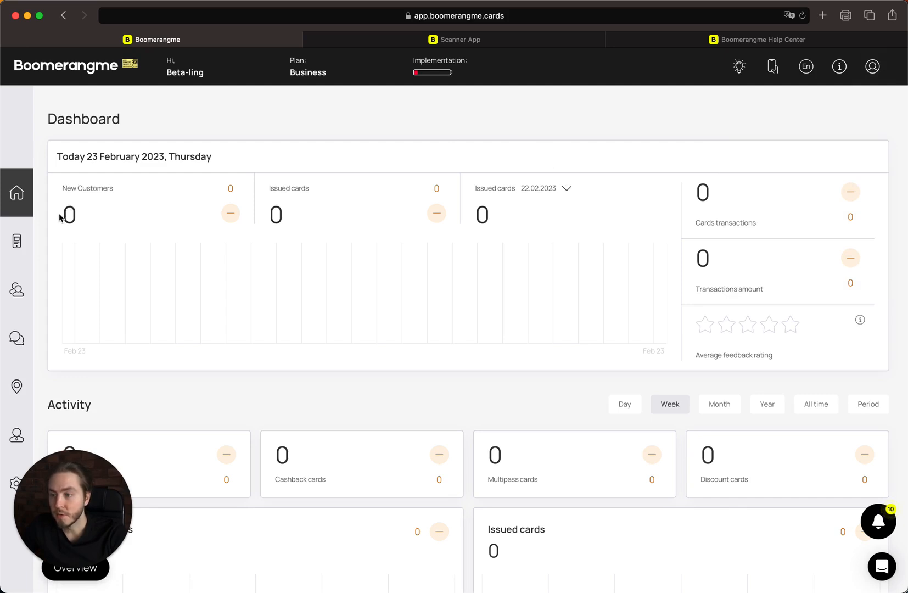
pyautogui.moveTo(17, 240)
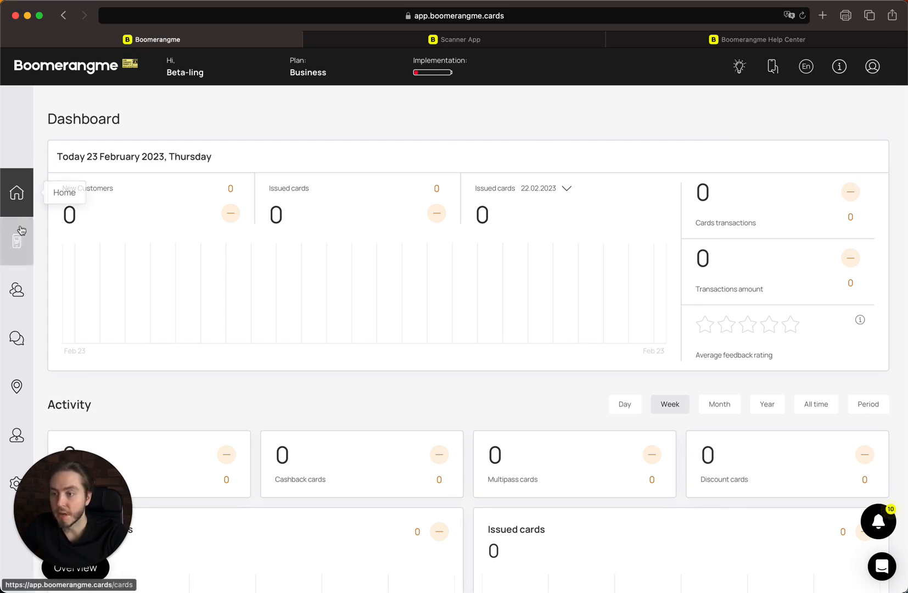
# Visit Cards, Clients, Push notifications and Locations from the sidebar, ending on Settings' Plan page.
pyautogui.click(17, 241)
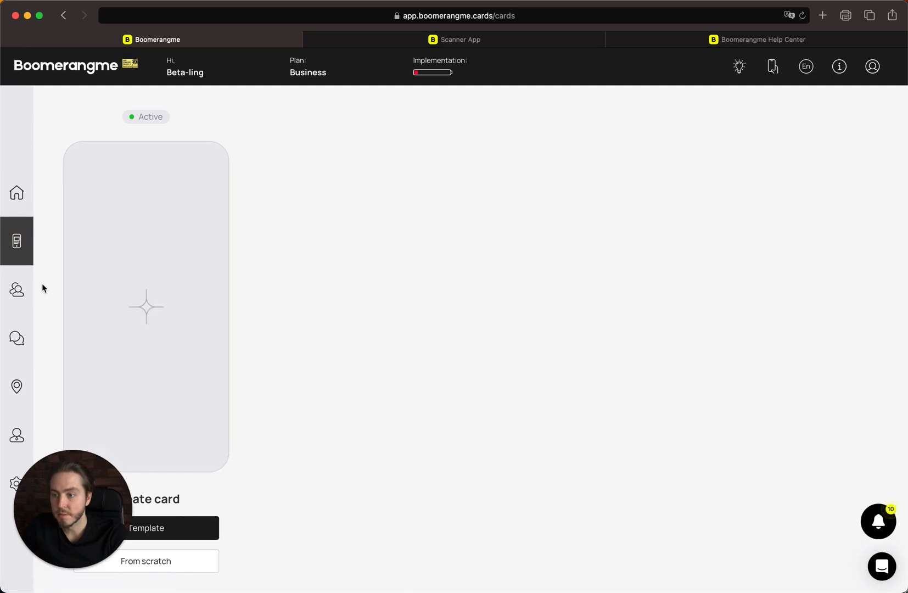
pyautogui.click(17, 290)
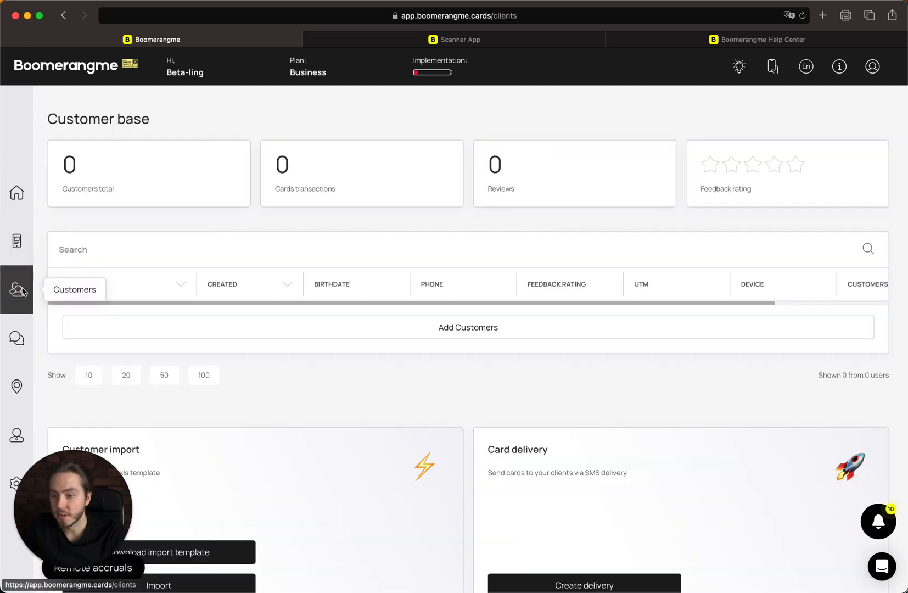
pyautogui.click(17, 339)
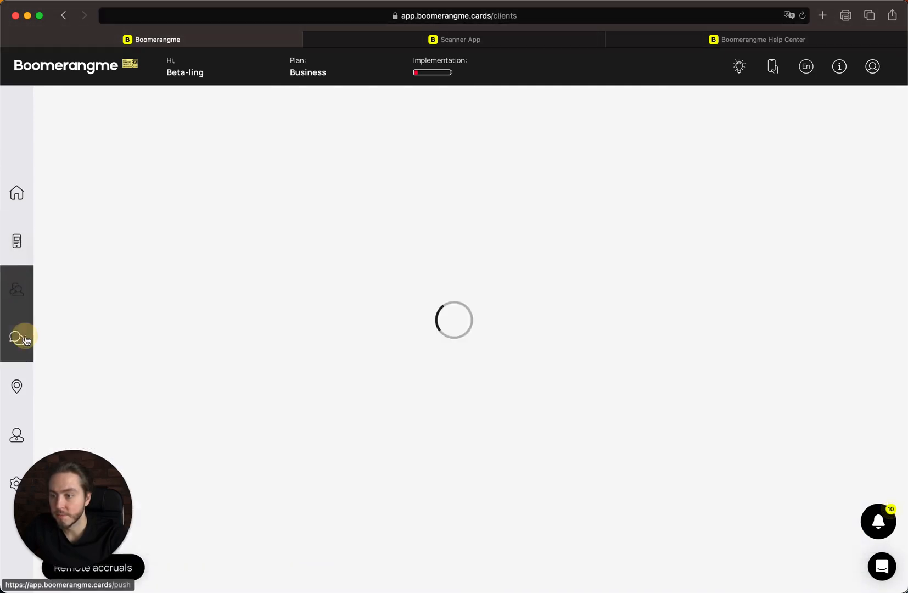
pyautogui.click(16, 340)
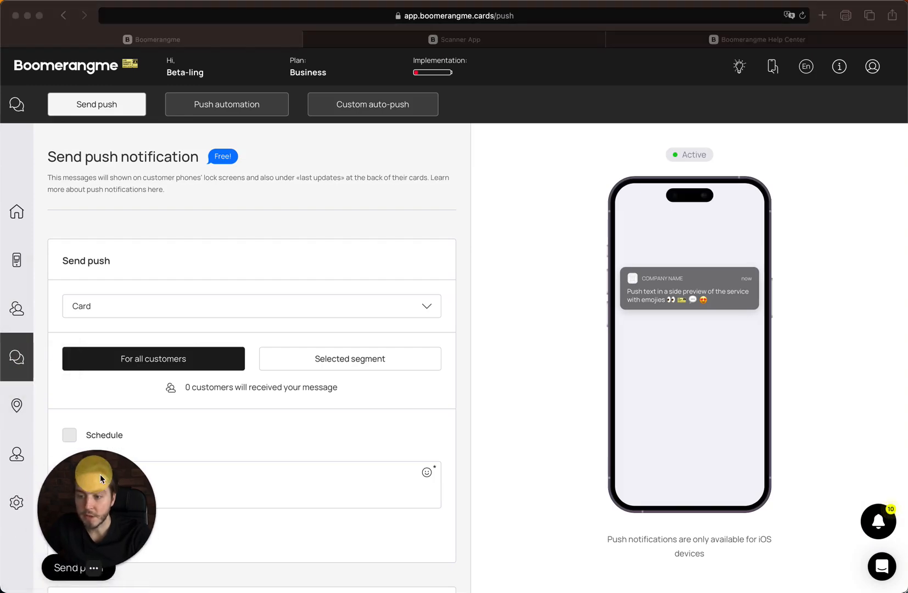
pyautogui.moveTo(17, 405)
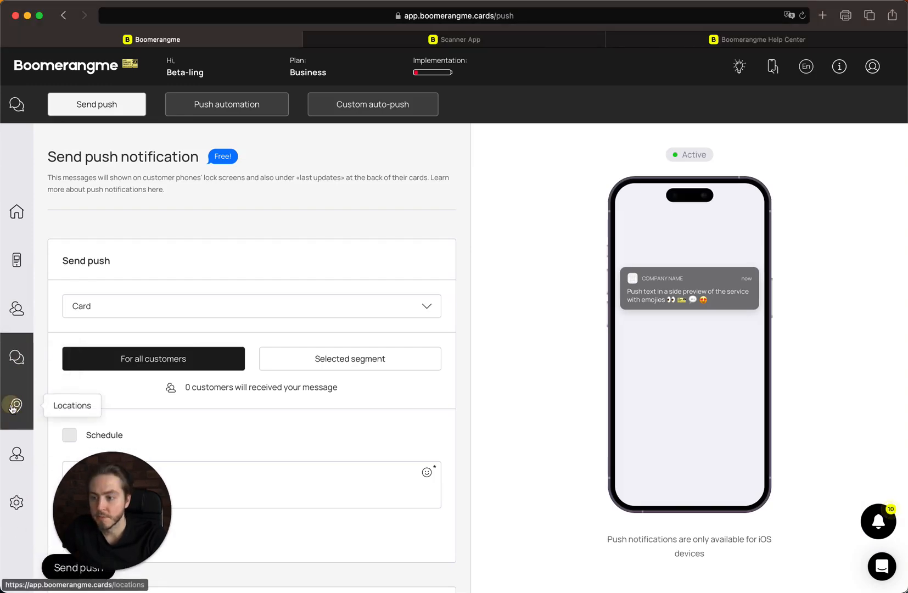
pyautogui.click(17, 405)
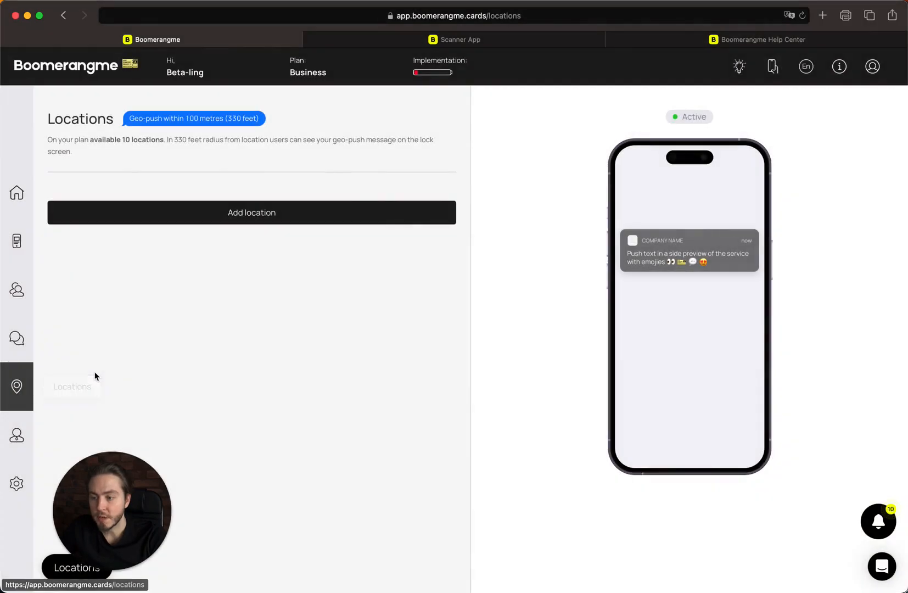
pyautogui.click(17, 435)
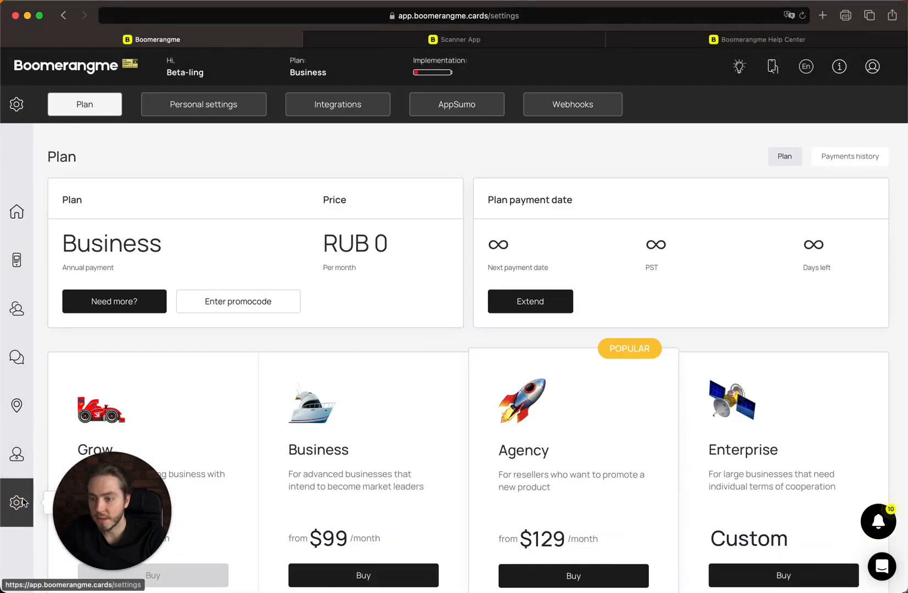
# Dismiss the tour popup and review the Grow, Business, Agency and Enterprise plan cards and inclusions.
pyautogui.click(16, 501)
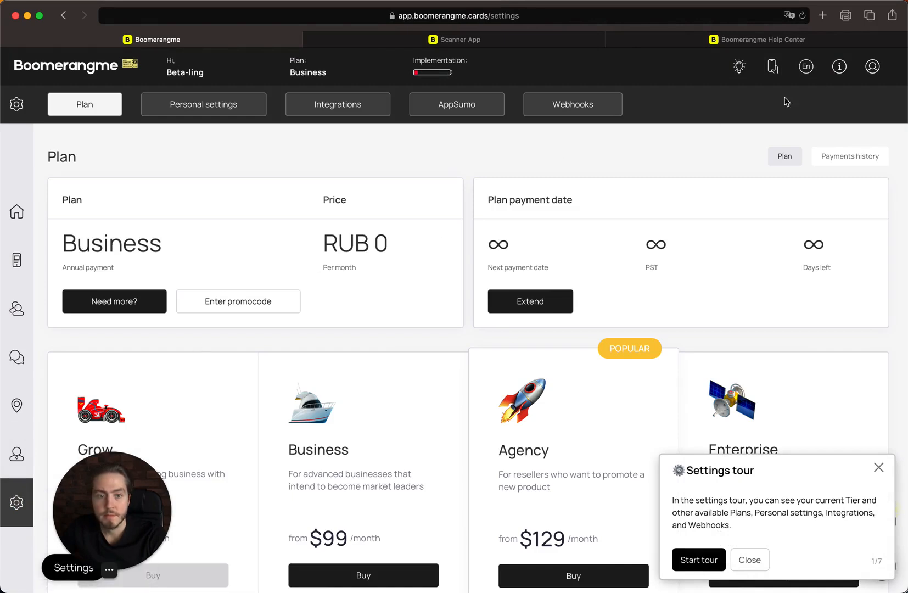
pyautogui.moveTo(361, 356)
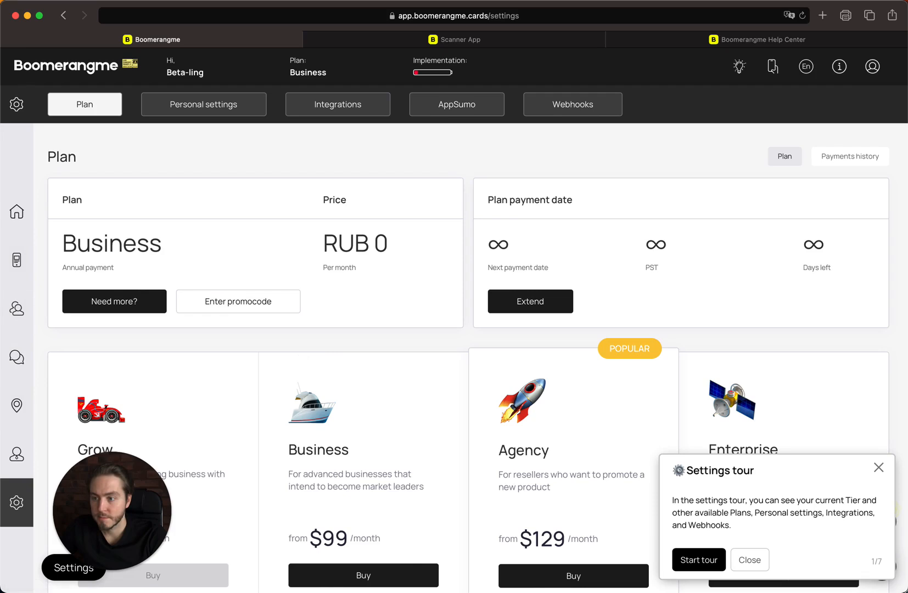
pyautogui.click(749, 560)
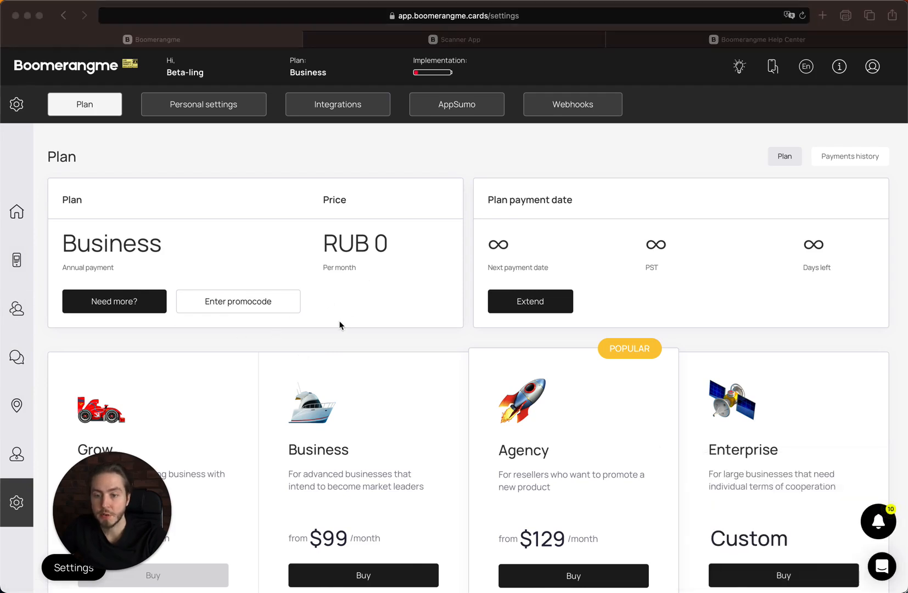
pyautogui.scroll(-3)
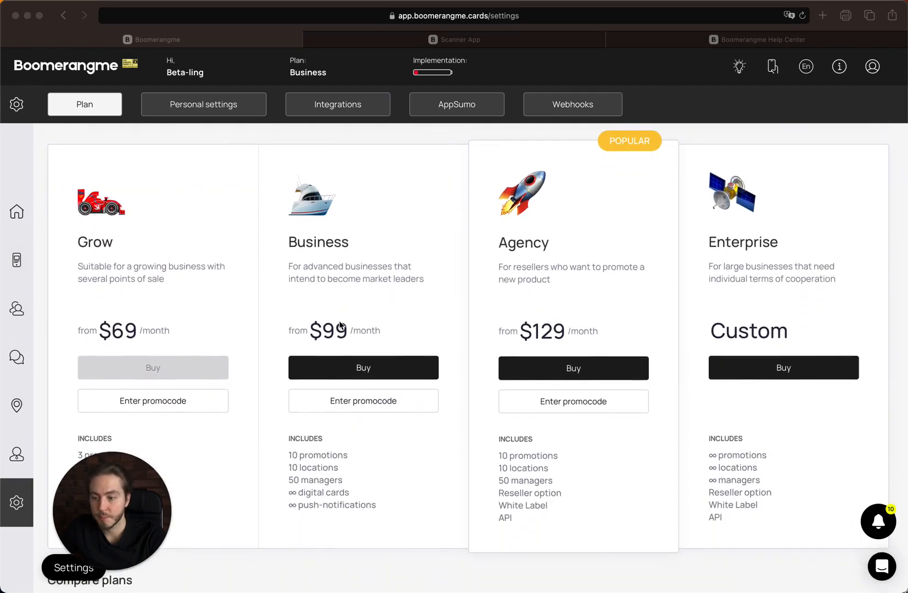
pyautogui.moveTo(131, 229)
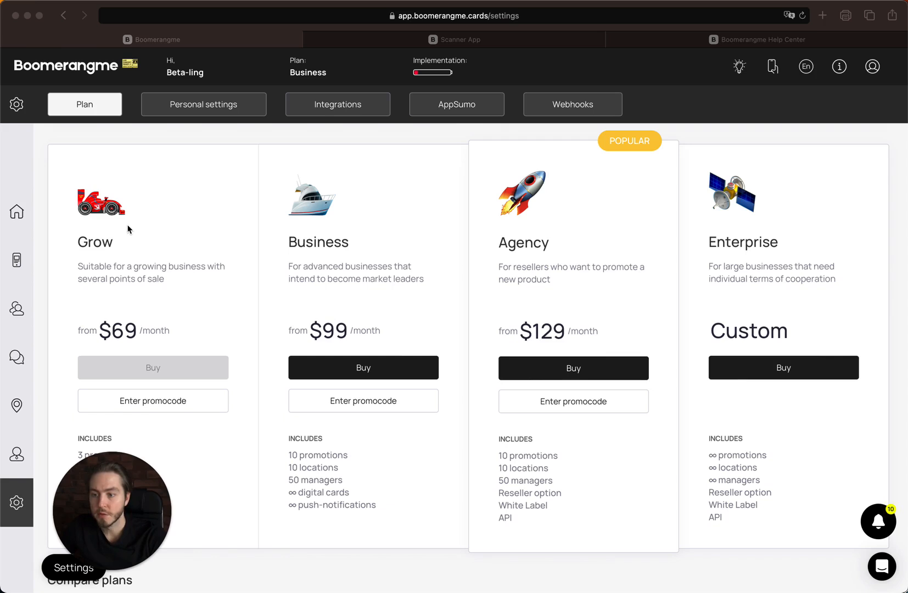
pyautogui.moveTo(129, 226)
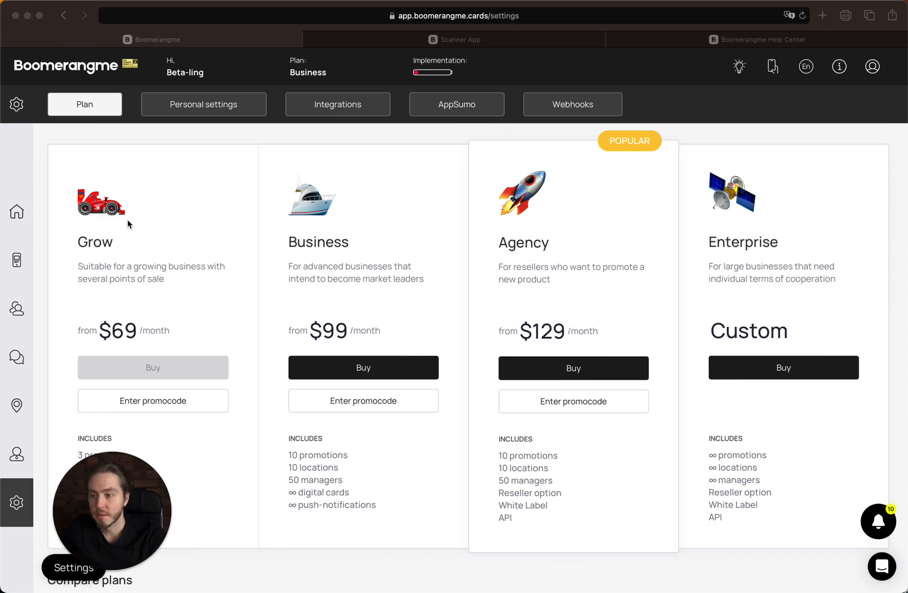
pyautogui.moveTo(139, 260)
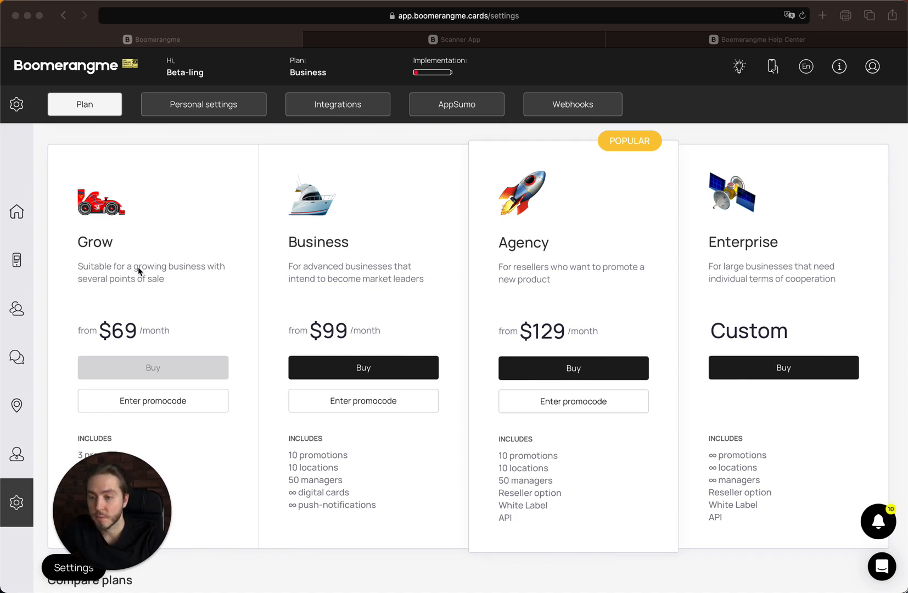
pyautogui.moveTo(310, 246)
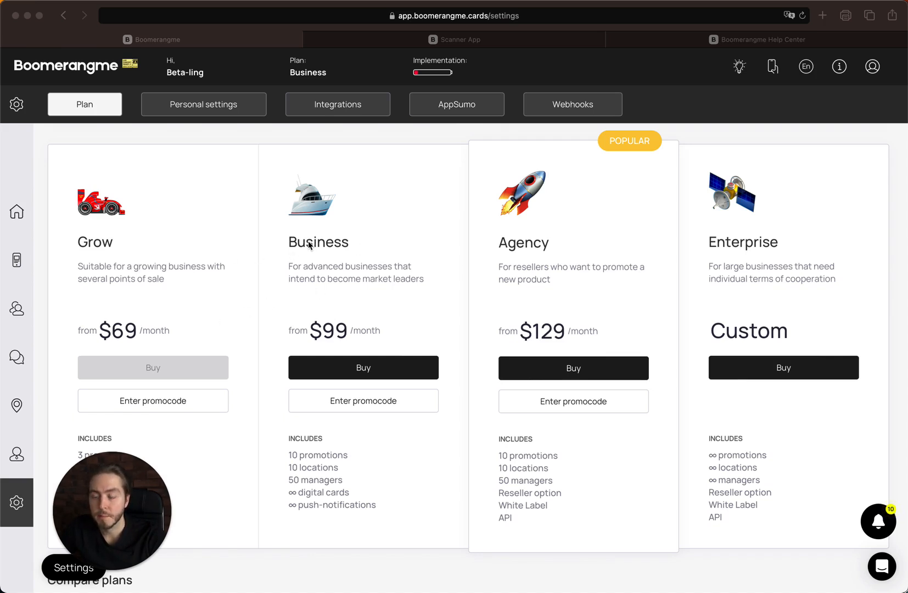
pyautogui.scroll(-3)
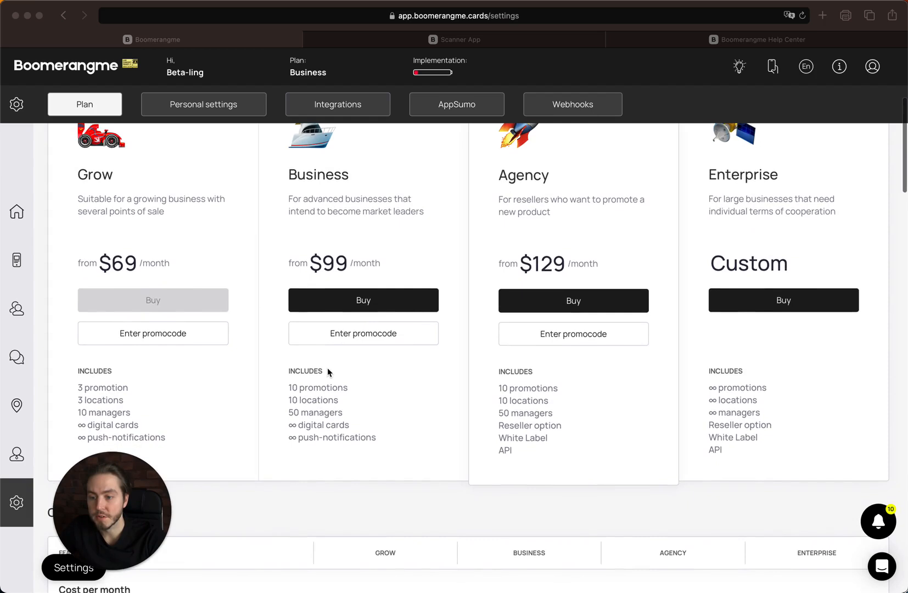
pyautogui.moveTo(330, 411)
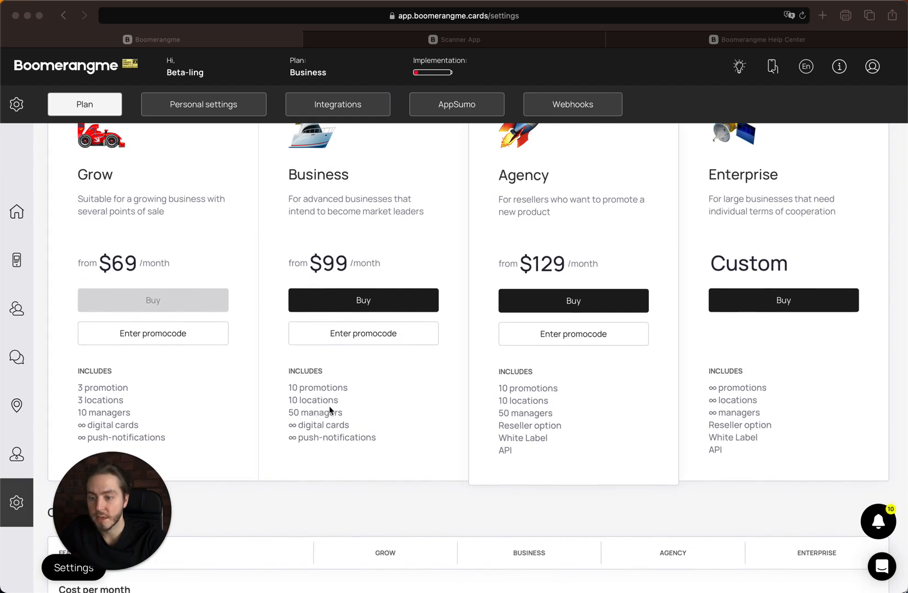
pyautogui.moveTo(321, 434)
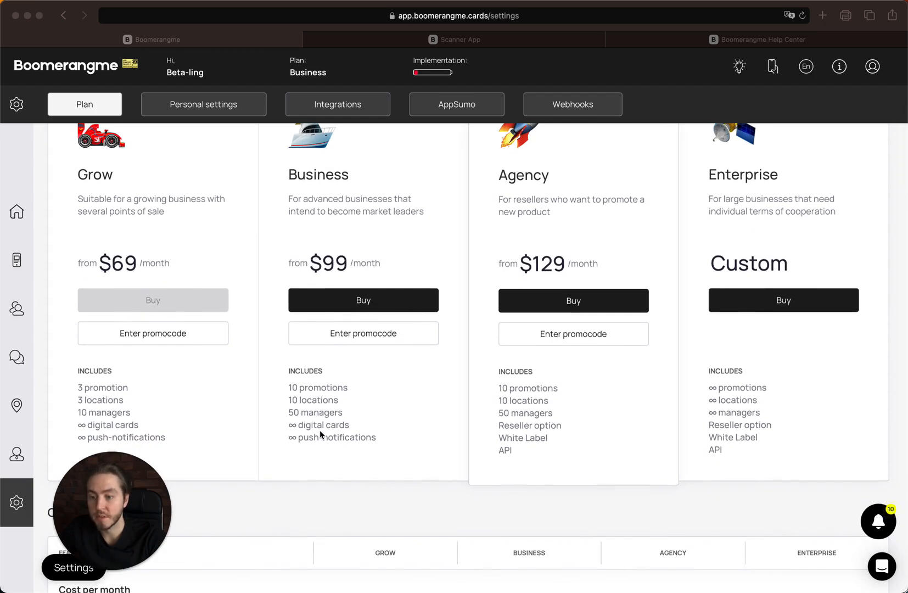
pyautogui.scroll(3)
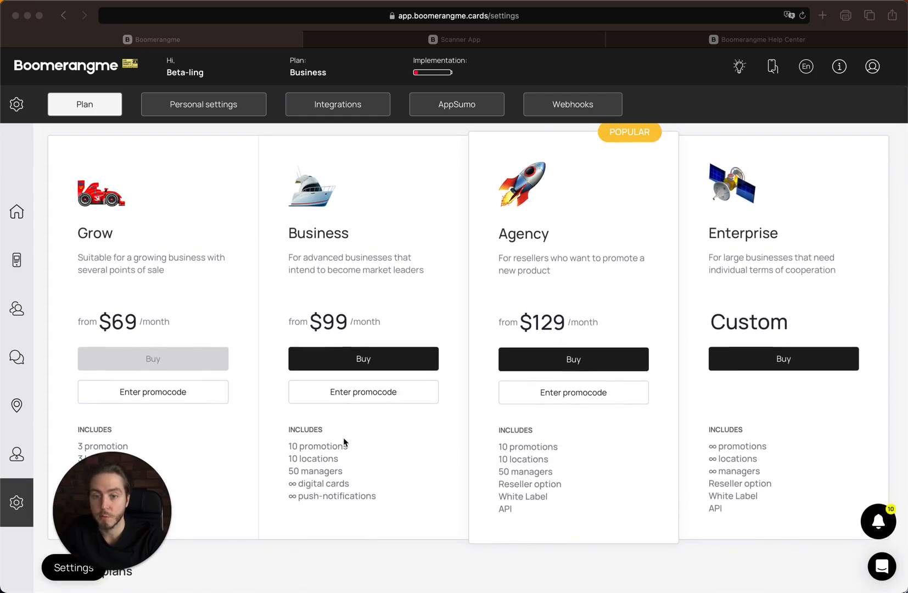
pyautogui.scroll(-3)
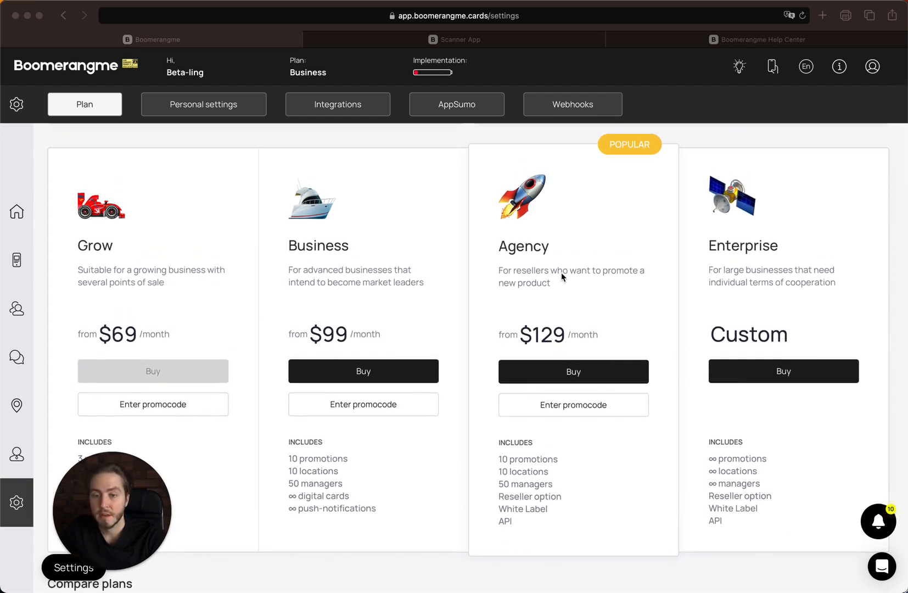
pyautogui.moveTo(550, 273)
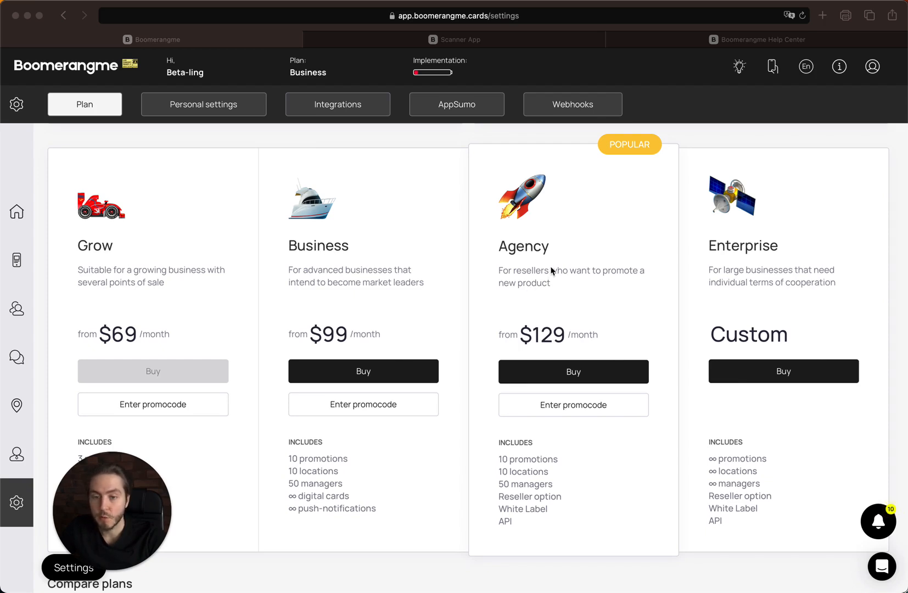
pyautogui.moveTo(558, 298)
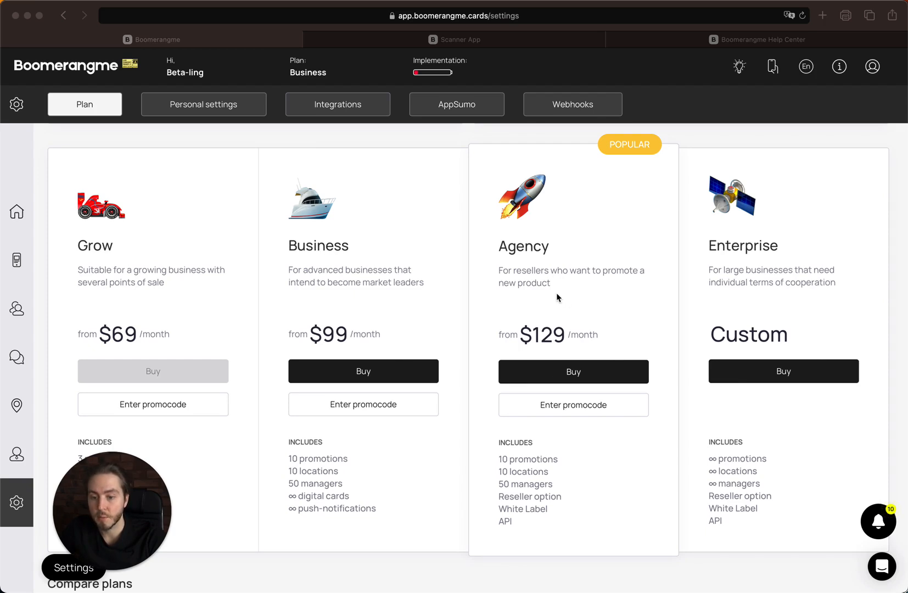
pyautogui.moveTo(514, 515)
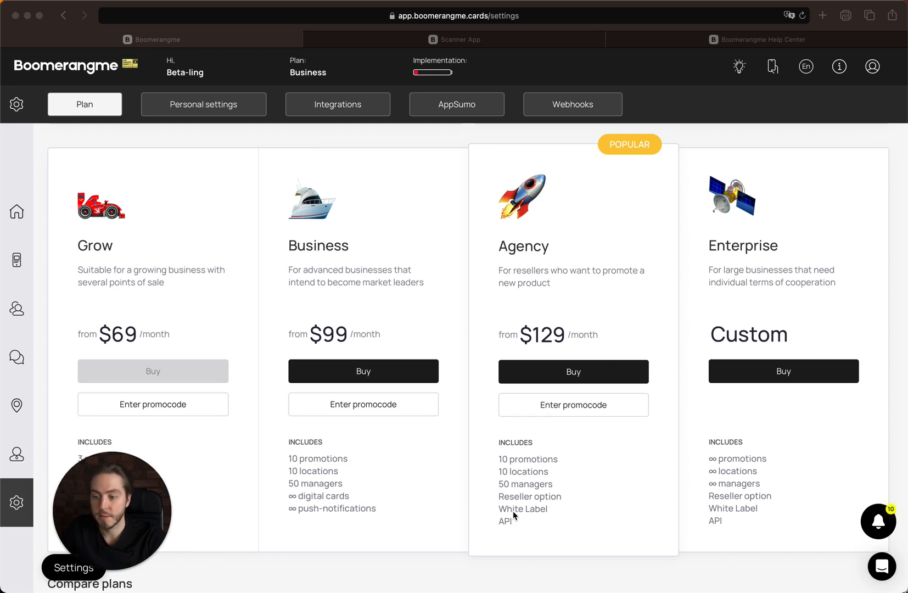
pyautogui.moveTo(793, 219)
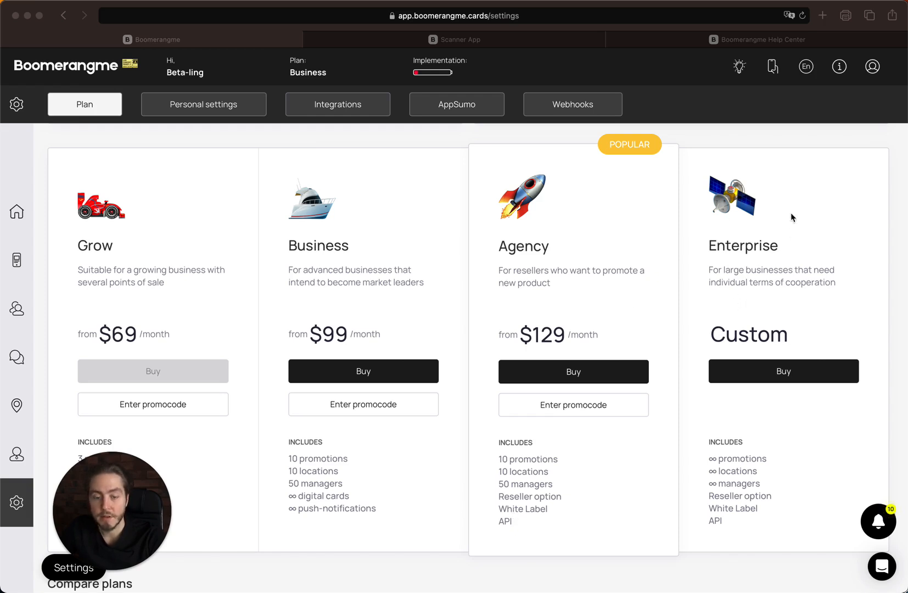
pyautogui.moveTo(721, 273)
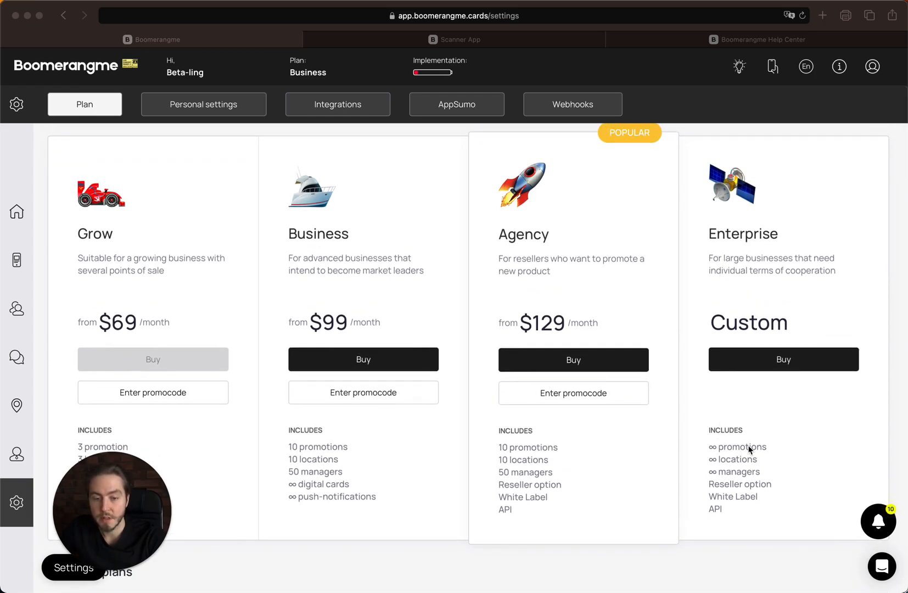
pyautogui.scroll(-3)
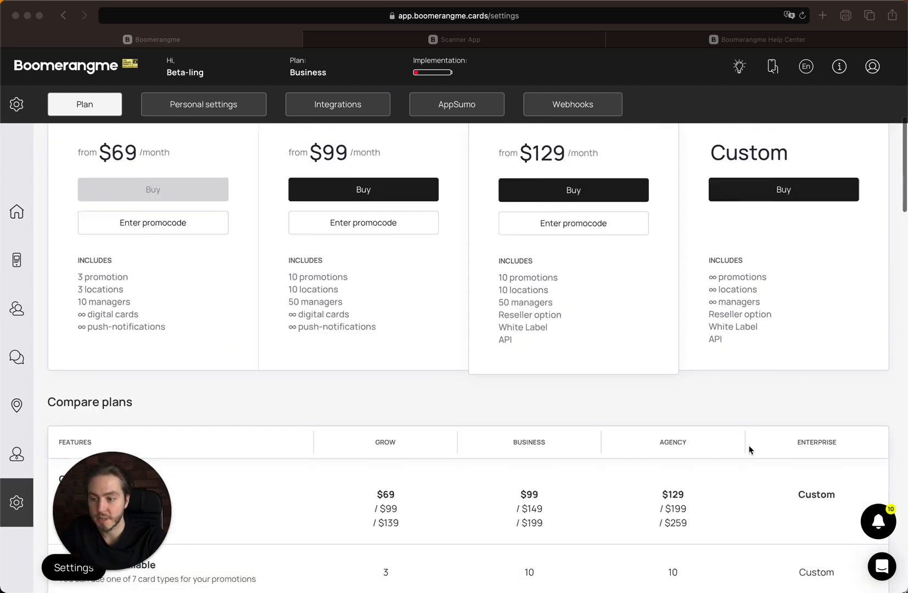
pyautogui.scroll(-3)
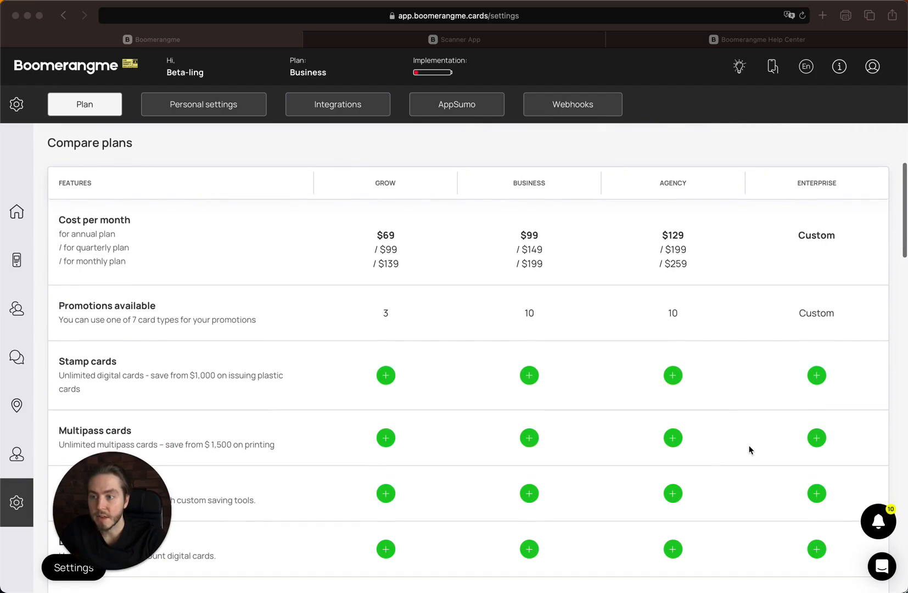
pyautogui.scroll(-3)
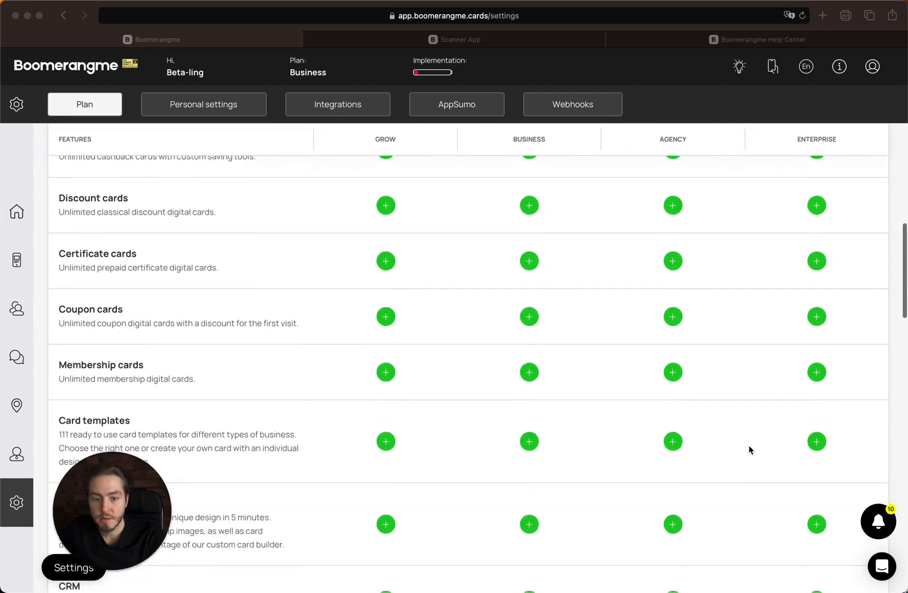
pyautogui.scroll(-3)
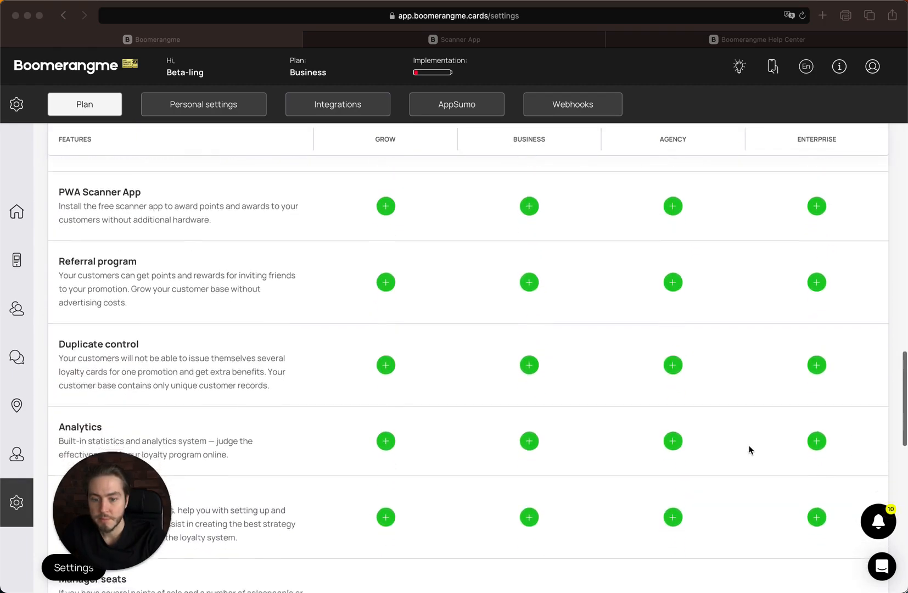
pyautogui.scroll(-3)
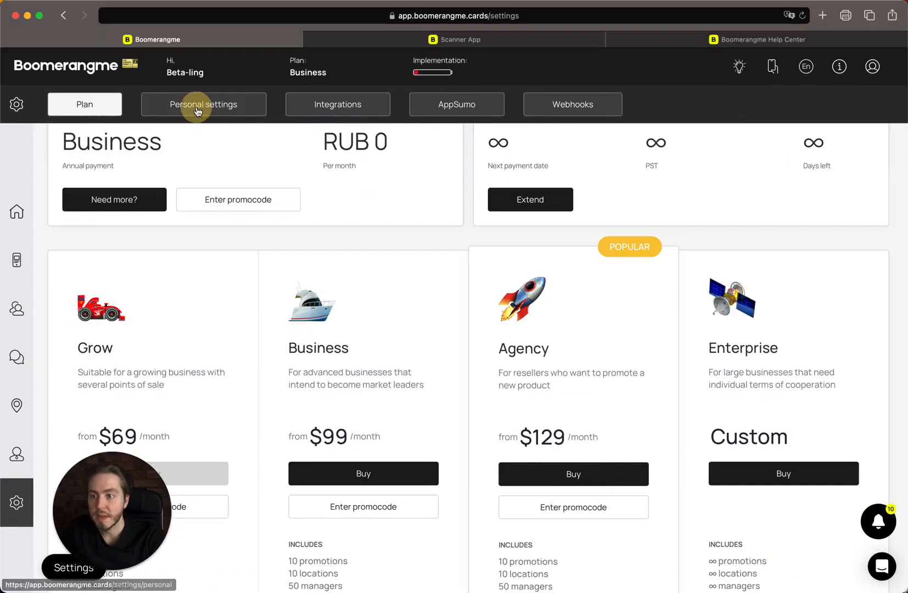
pyautogui.click(203, 104)
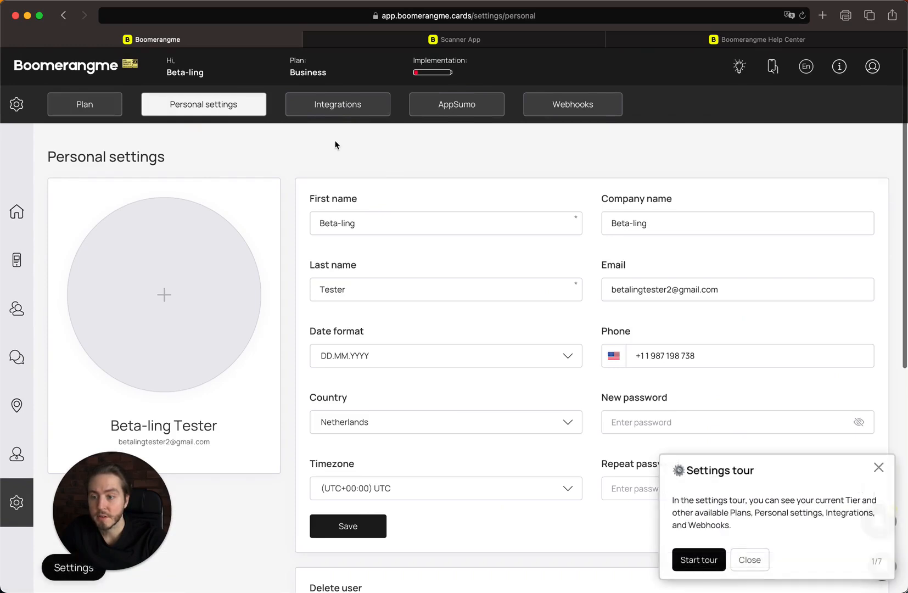
pyautogui.moveTo(161, 333)
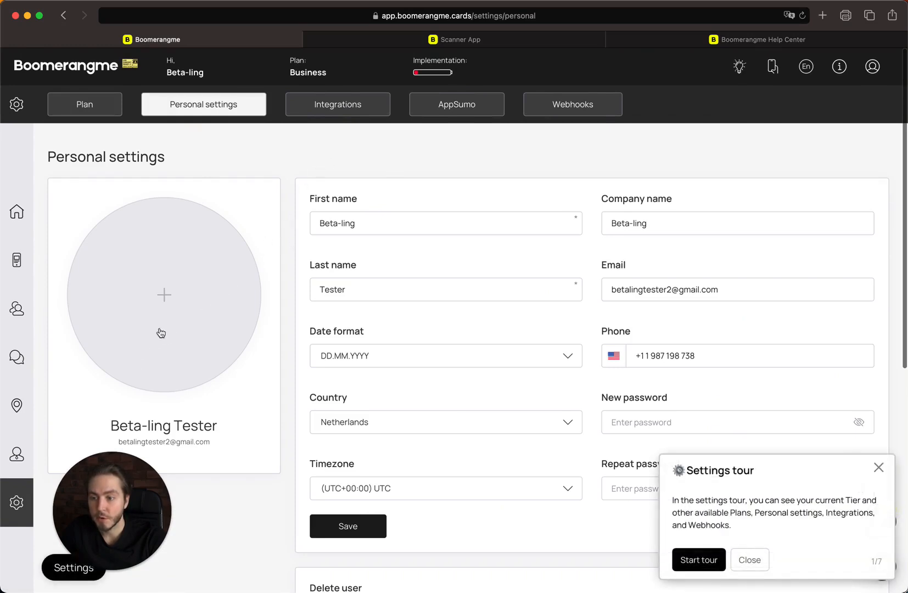
pyautogui.click(396, 224)
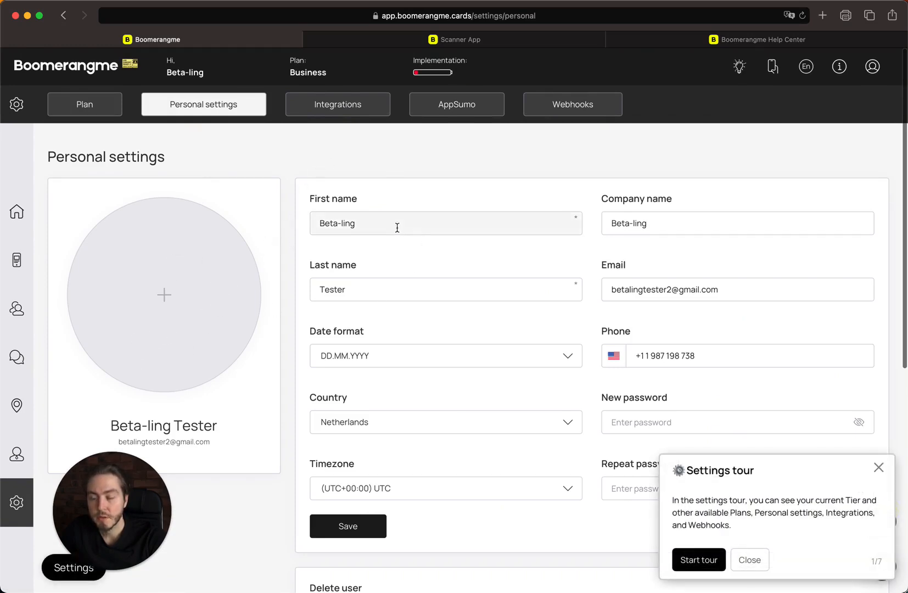
pyautogui.scroll(-3)
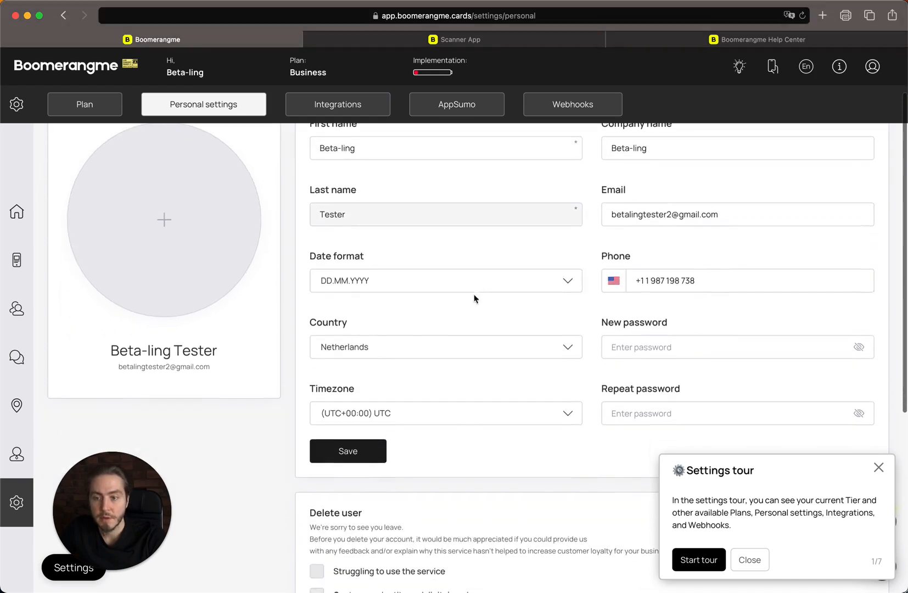
pyautogui.moveTo(464, 362)
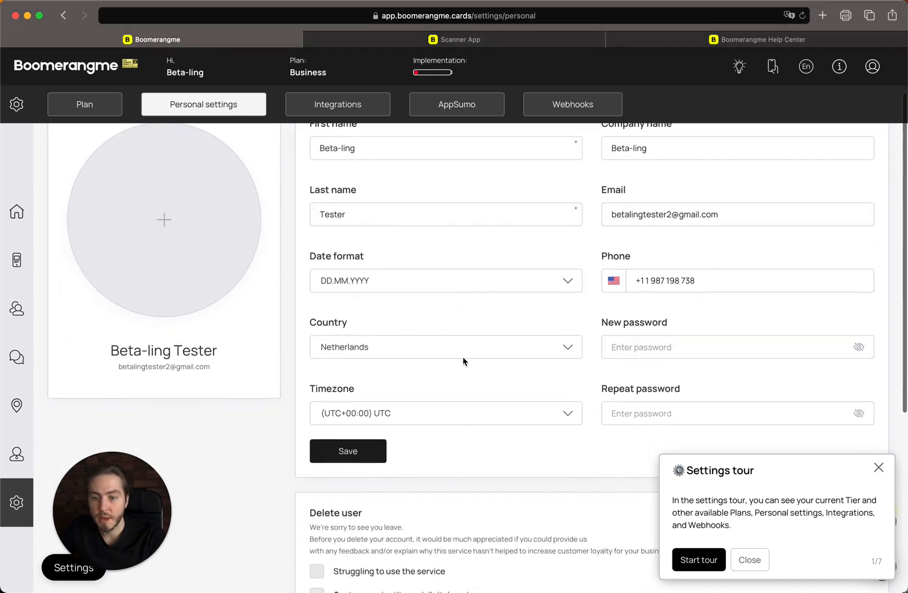
pyautogui.scroll(-3)
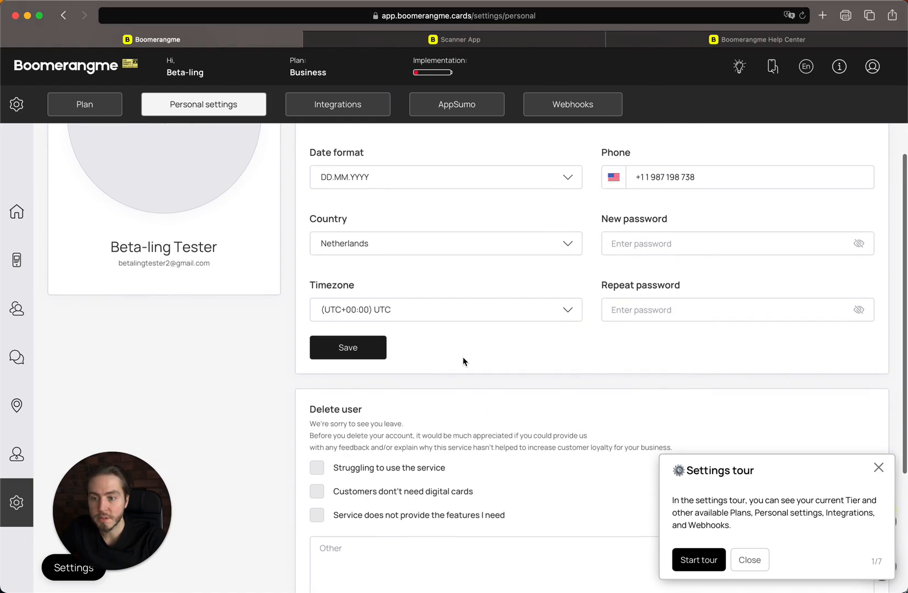
pyautogui.scroll(-3)
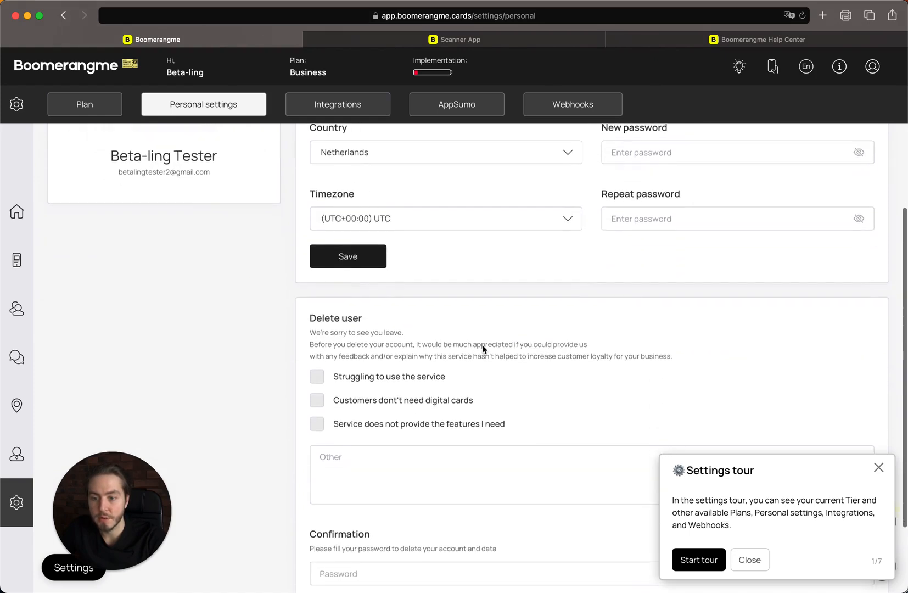
pyautogui.scroll(-3)
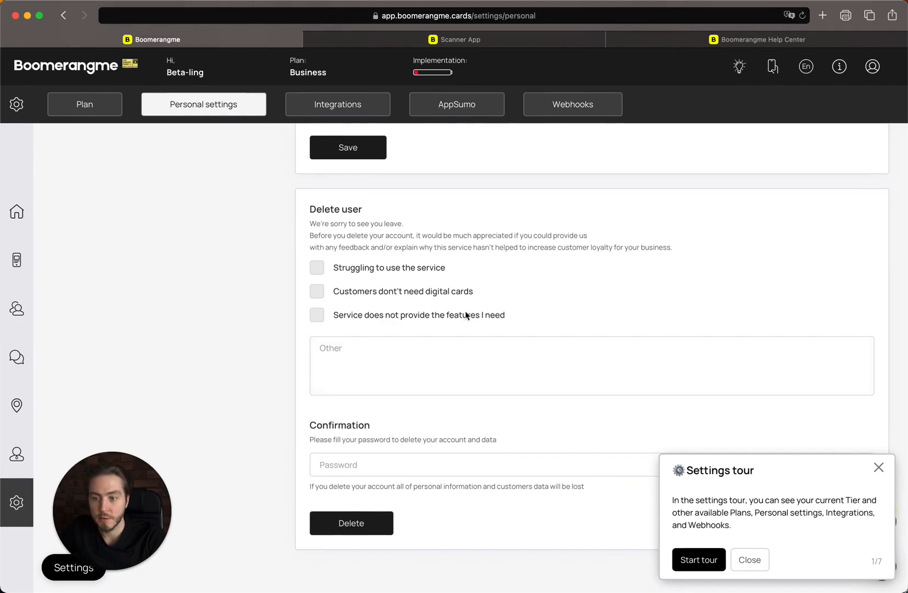
pyautogui.scroll(3)
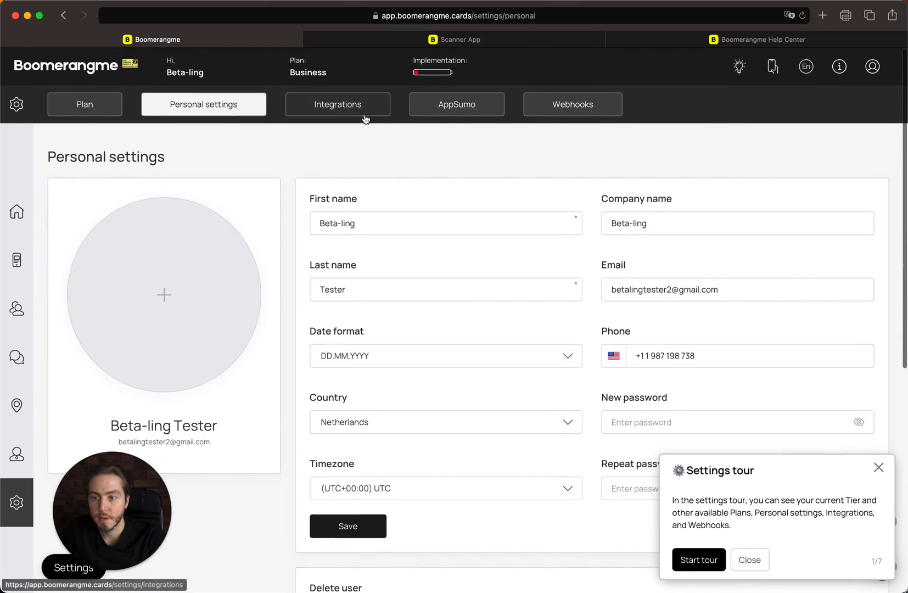
# Browse the Integrations page's API key and connectors, dismiss the tour popup, and move to AppSumo settings.
pyautogui.click(337, 105)
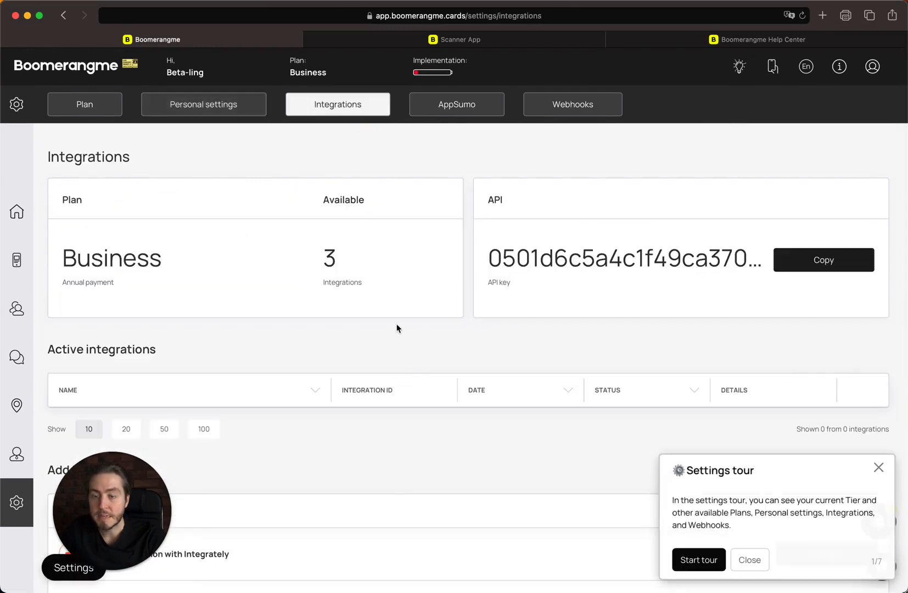
pyautogui.moveTo(361, 323)
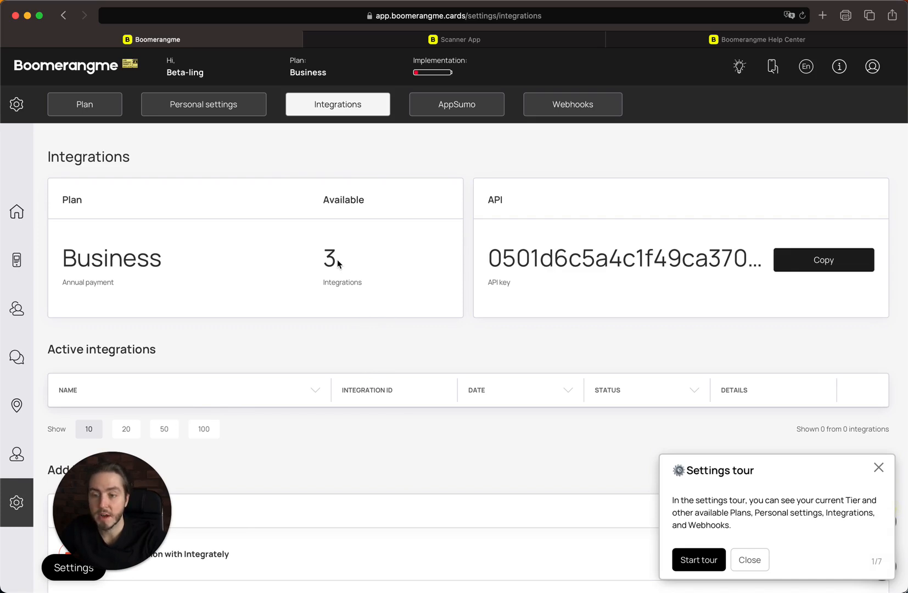
pyautogui.moveTo(624, 259)
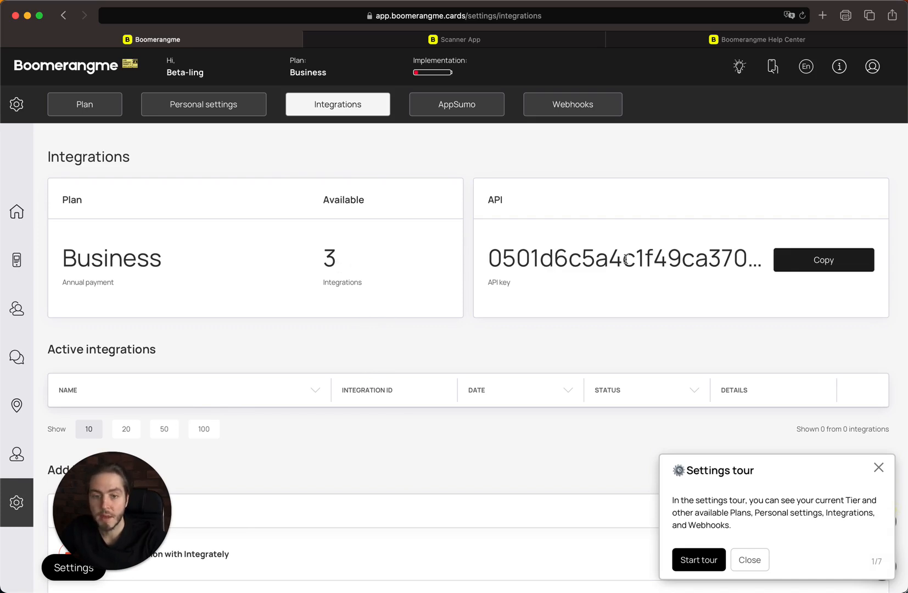
pyautogui.scroll(-3)
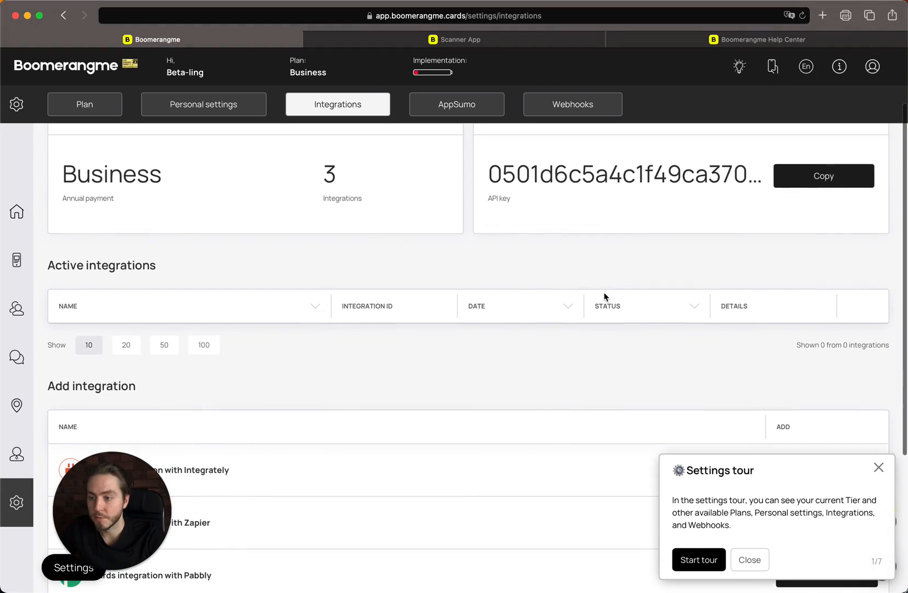
pyautogui.scroll(-3)
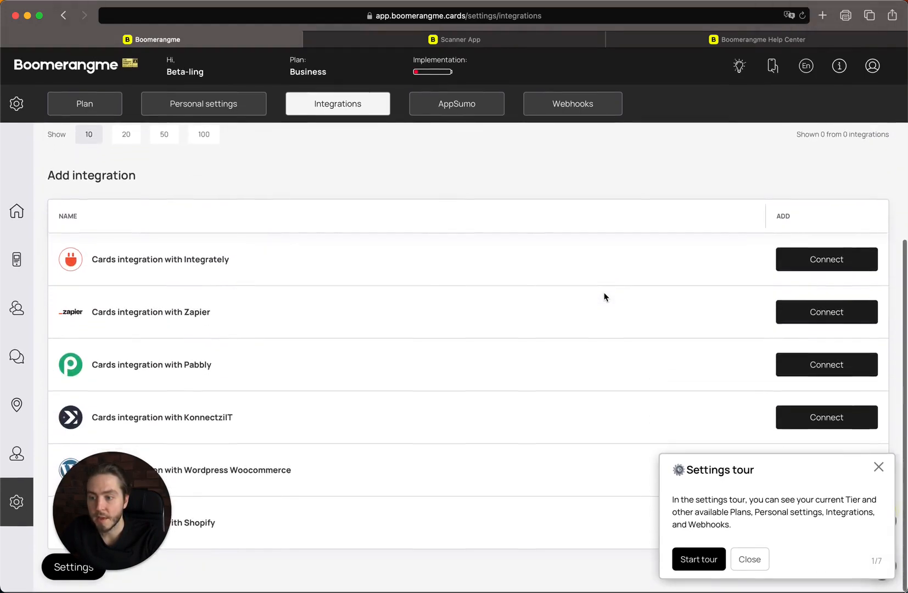
pyautogui.moveTo(506, 273)
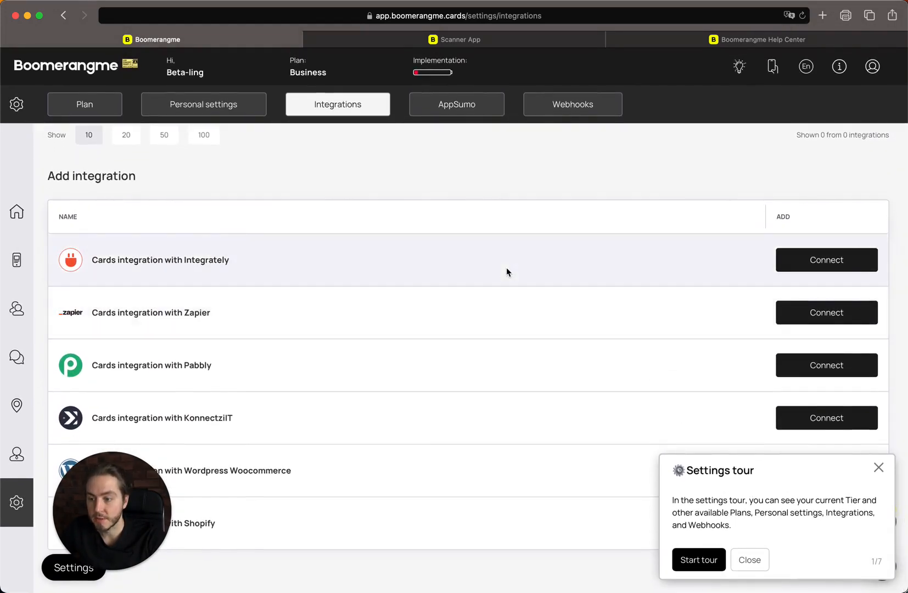
pyautogui.moveTo(414, 266)
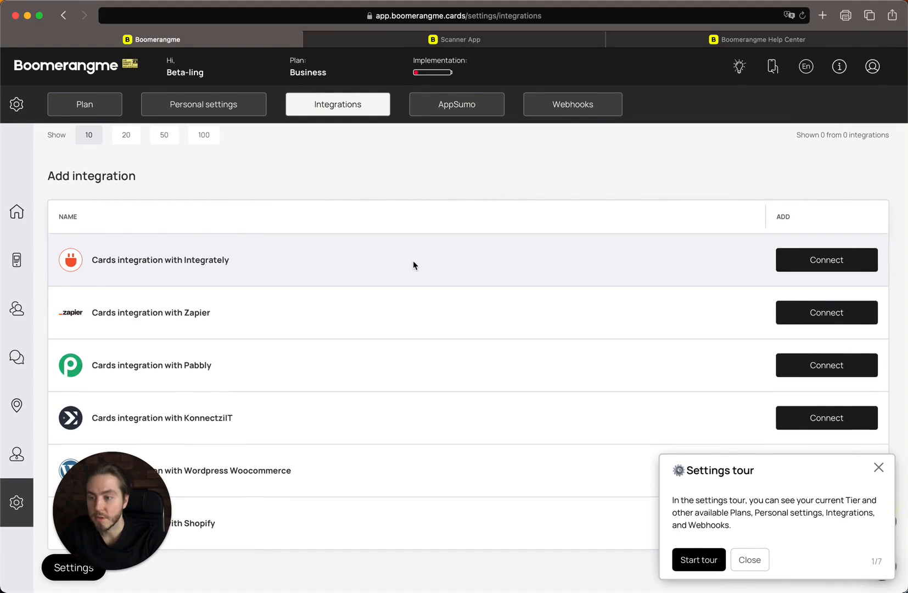
pyautogui.moveTo(328, 363)
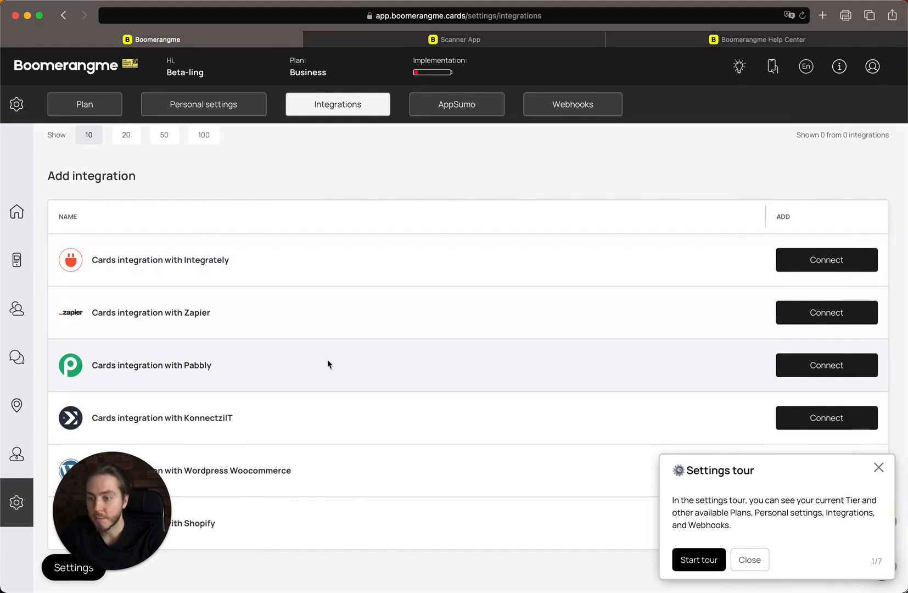
pyautogui.moveTo(347, 474)
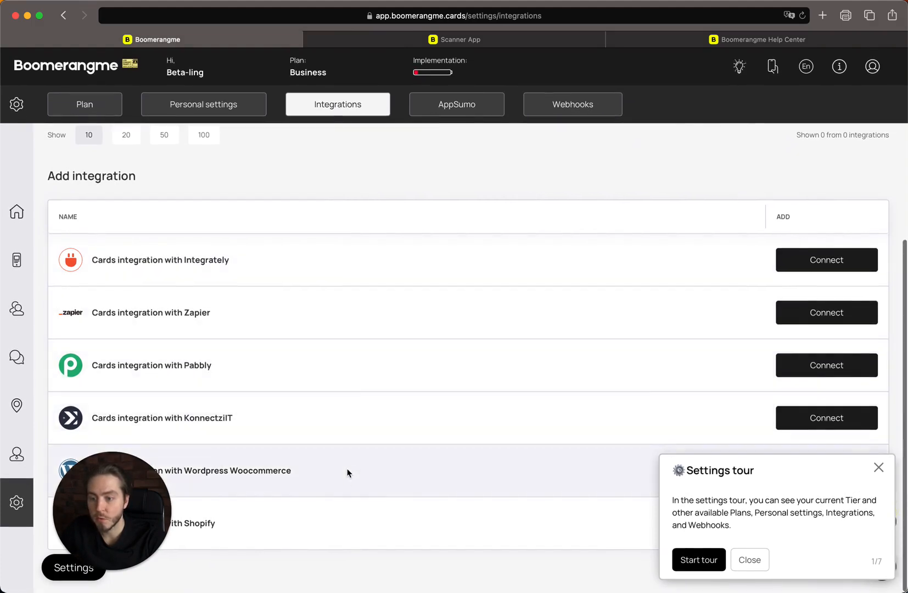
pyautogui.moveTo(515, 514)
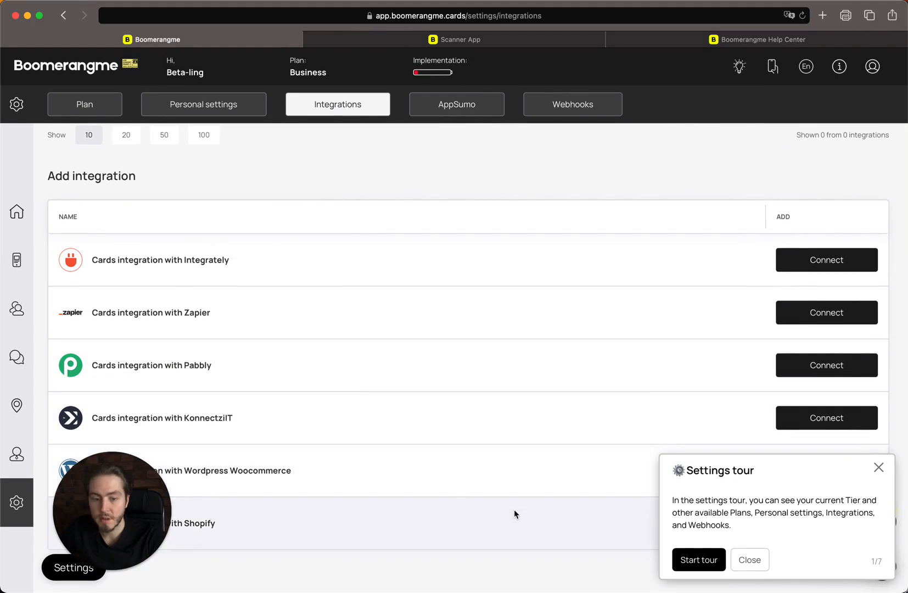
pyautogui.click(749, 558)
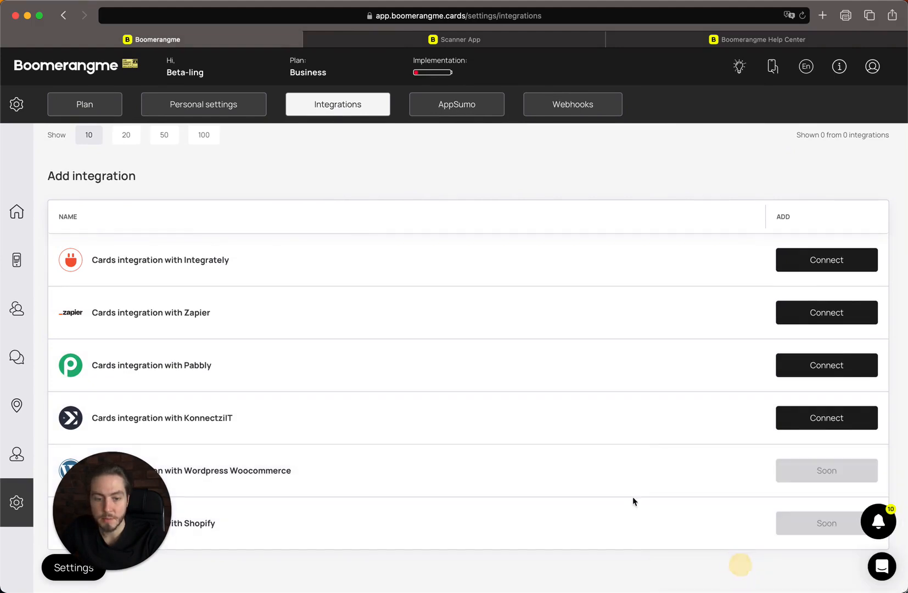
pyautogui.click(457, 105)
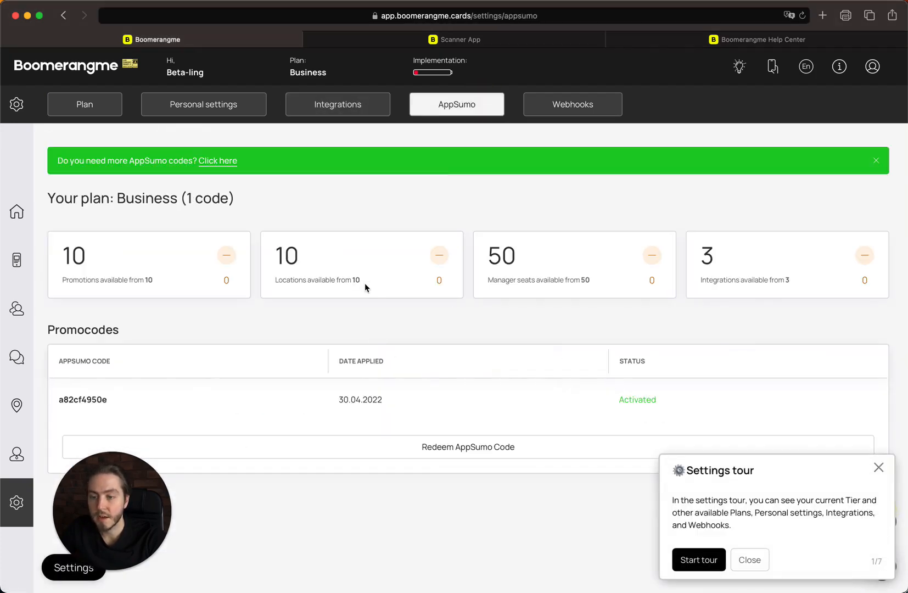
pyautogui.moveTo(356, 304)
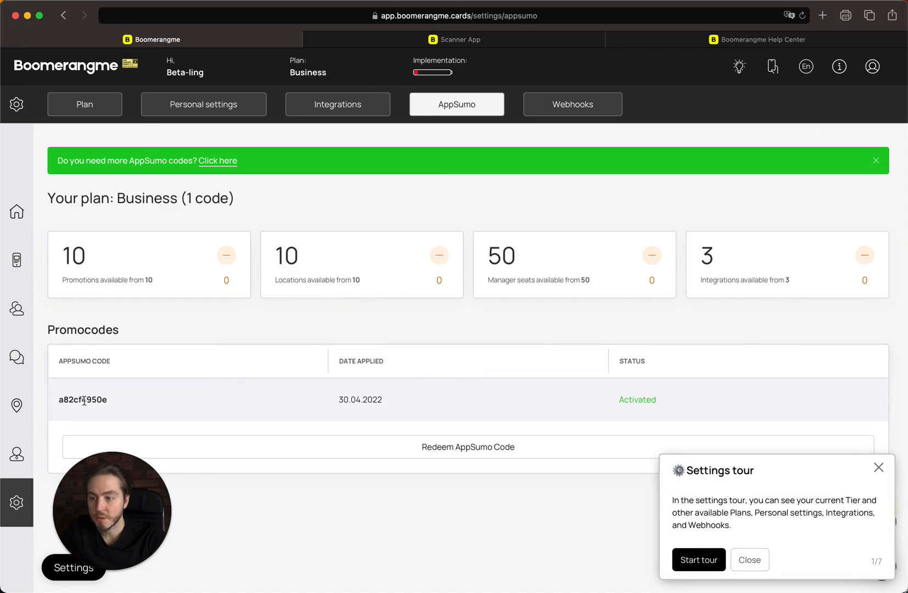
# Select the activated AppSumo promo code, then move to the Webhooks settings.
pyautogui.doubleClick(82, 400)
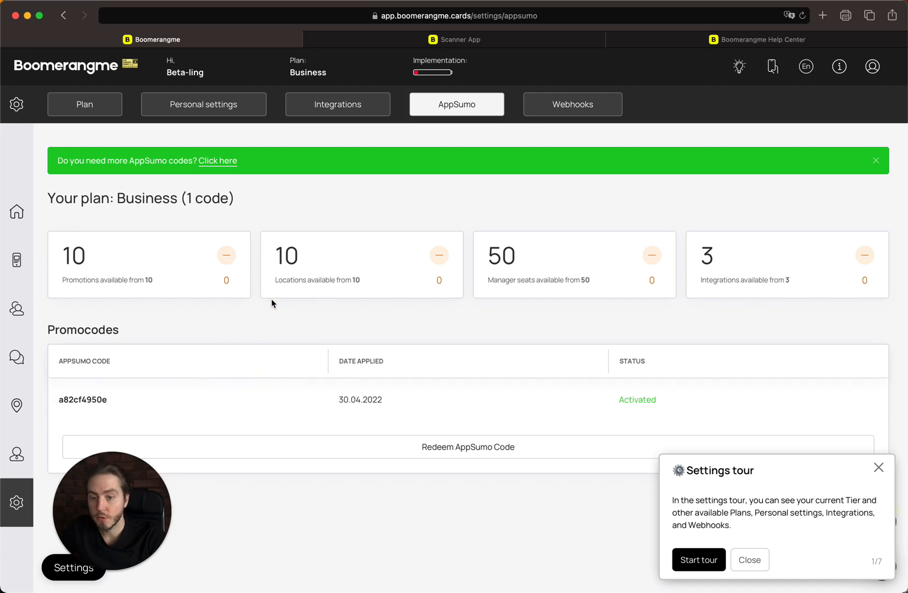
pyautogui.moveTo(395, 310)
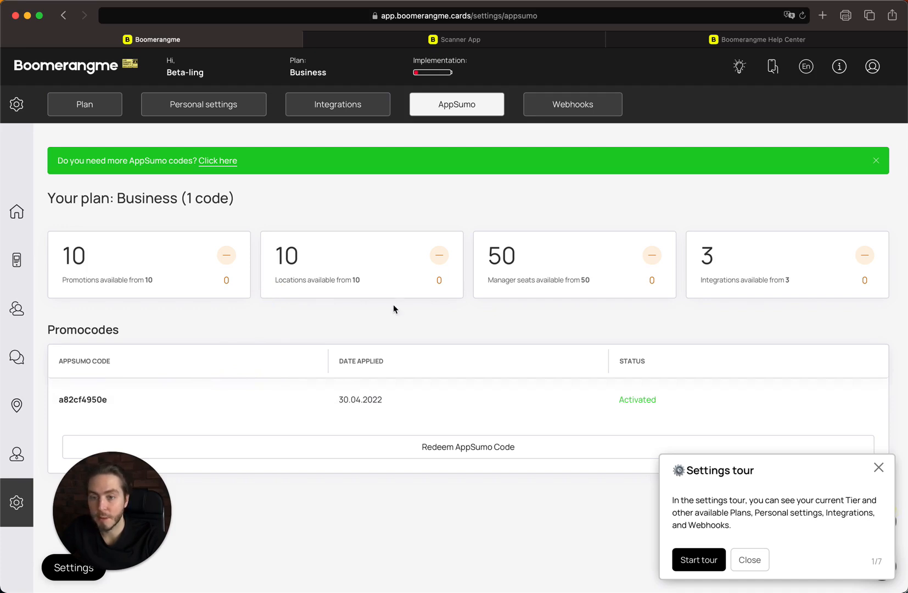
pyautogui.moveTo(549, 152)
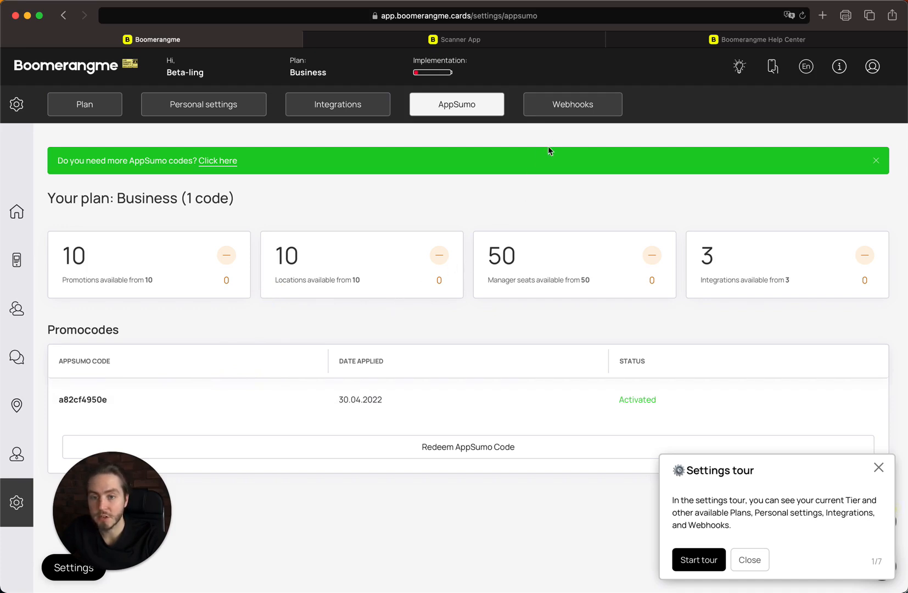
pyautogui.click(573, 104)
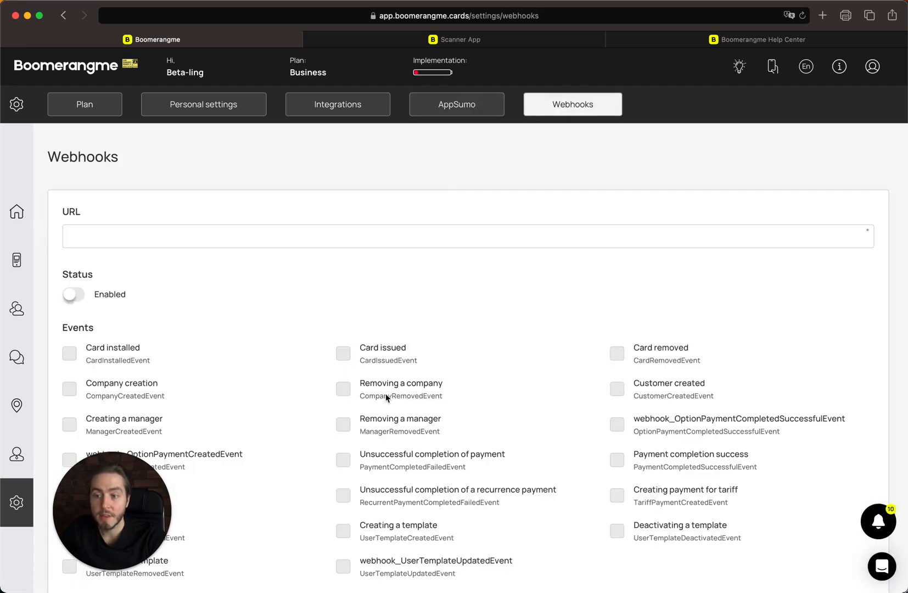
# Switch the webhook Status to Enabled with the URL left empty, and dismiss the tour popup.
pyautogui.click(292, 237)
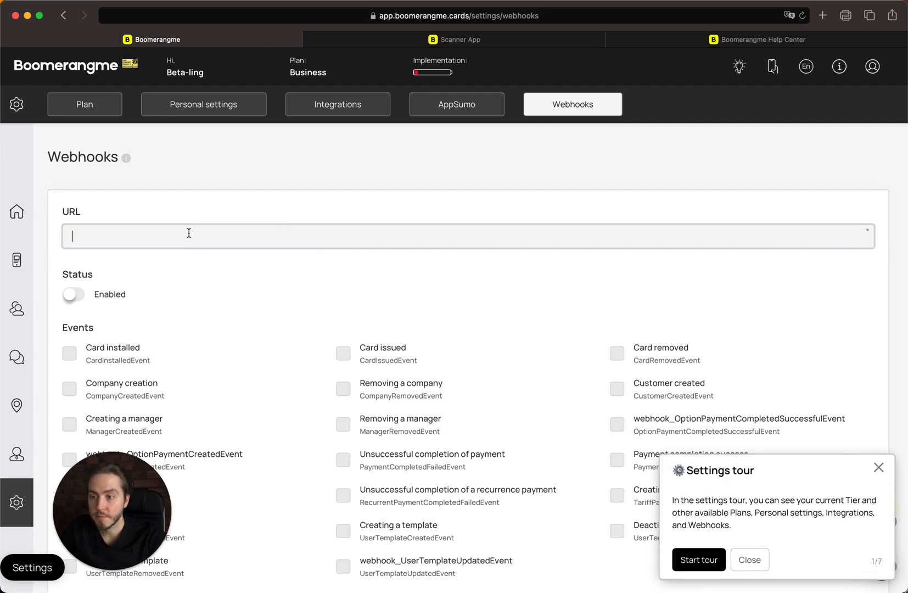
pyautogui.scroll(3)
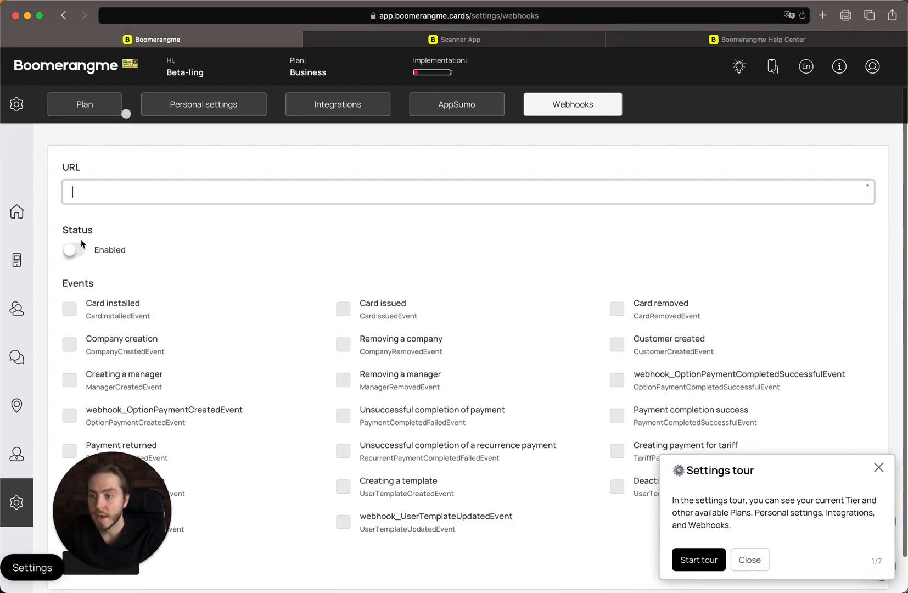
pyautogui.click(73, 250)
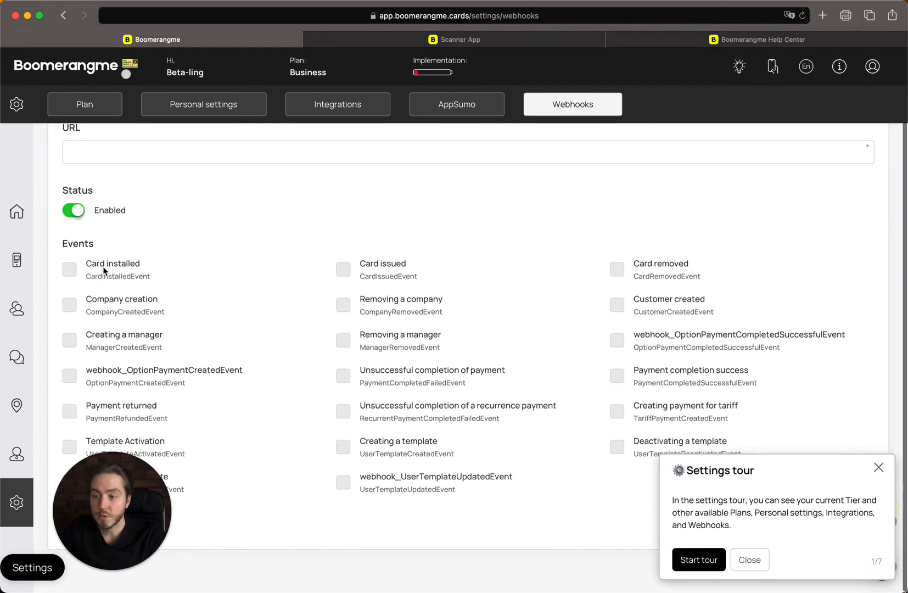
pyautogui.moveTo(204, 262)
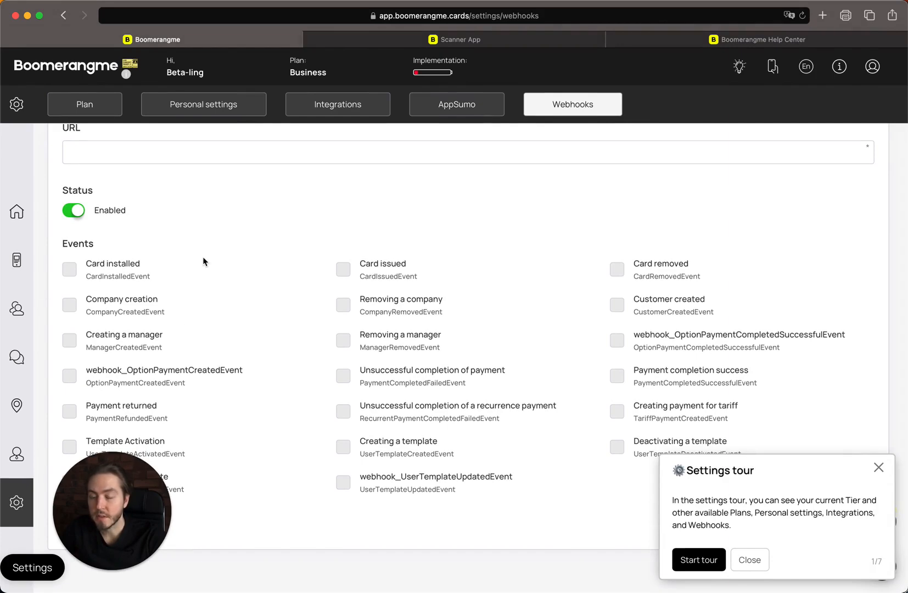
pyautogui.scroll(3)
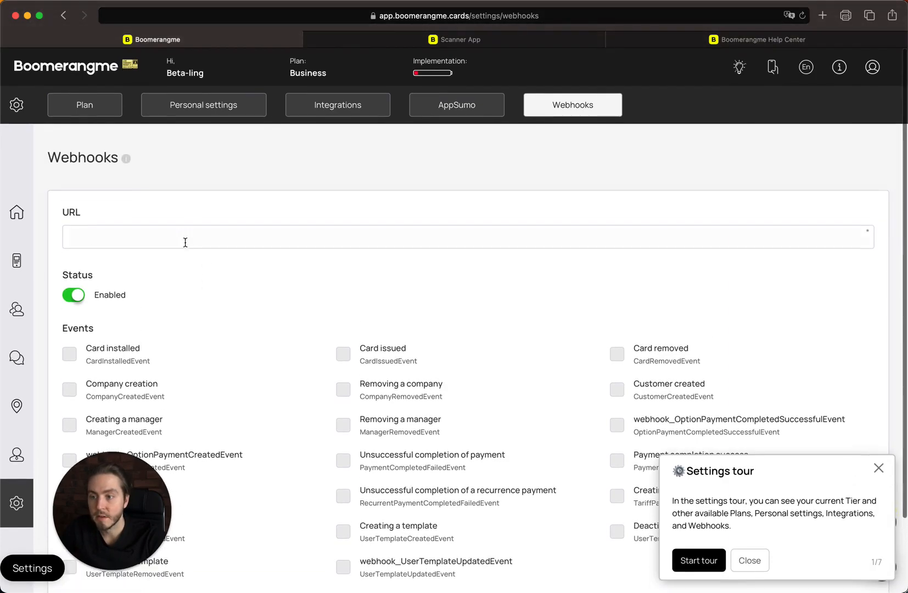
pyautogui.scroll(3)
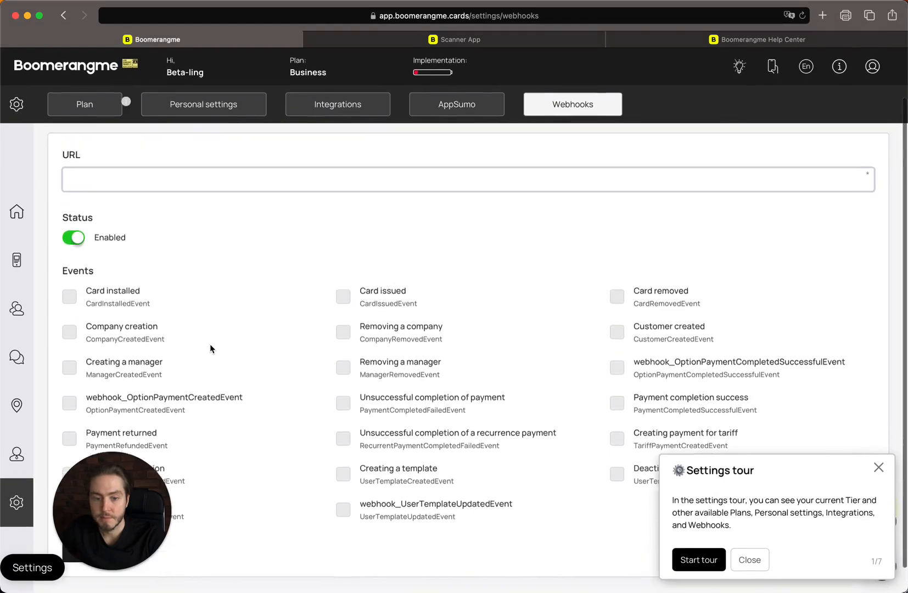
pyautogui.click(749, 559)
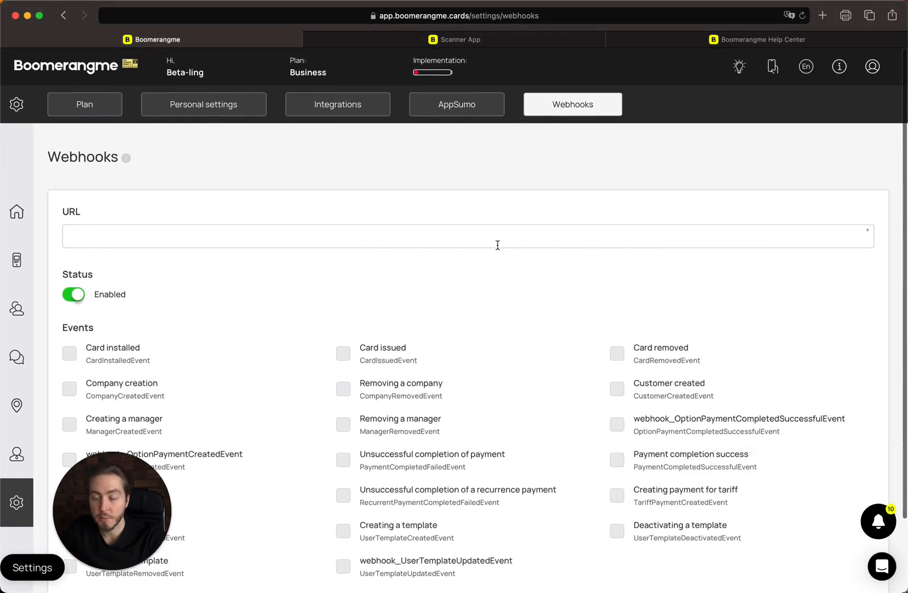
pyautogui.moveTo(134, 253)
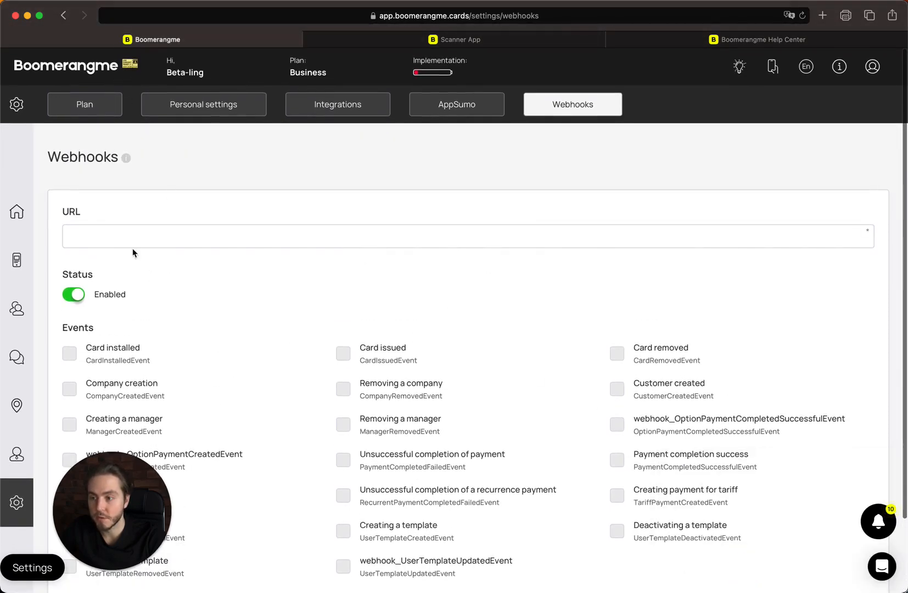